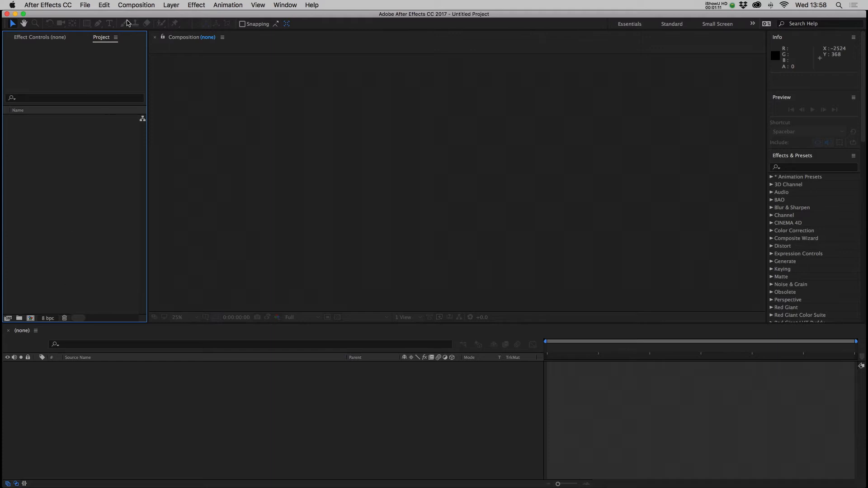
Create a new 1920×1080, 30 fps, 10-second composition named 'animation test'.
{"action": "left_click", "coordinate": [136, 5]}
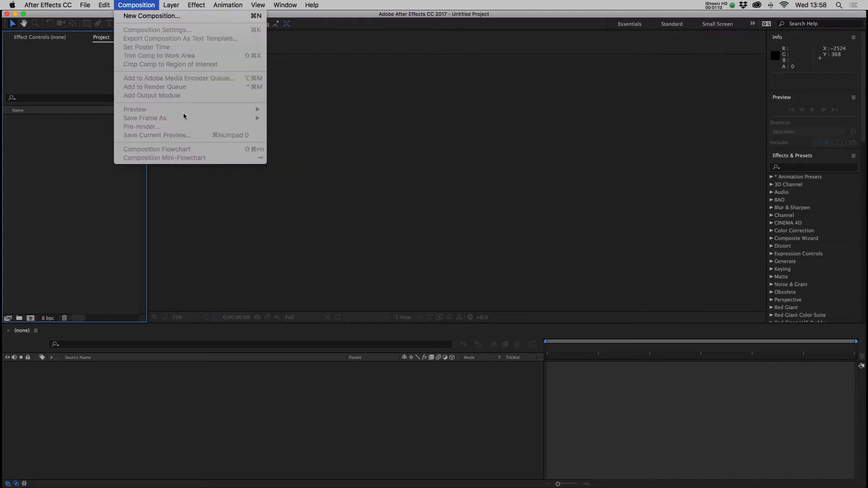
{"action": "left_click", "coordinate": [153, 16]}
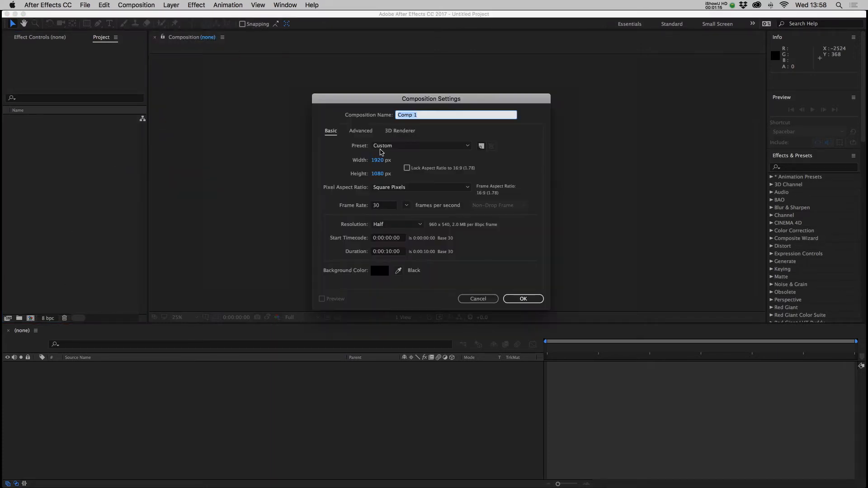
{"action": "type", "text": "animation"}
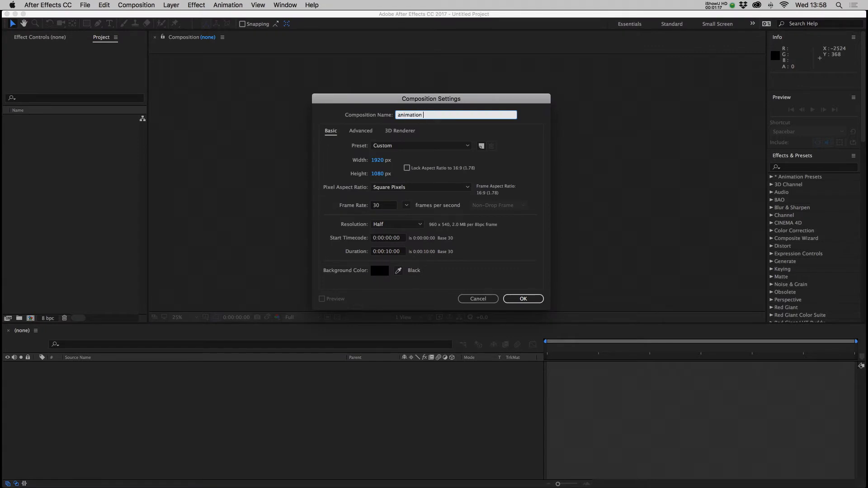
{"action": "type", "text": "test"}
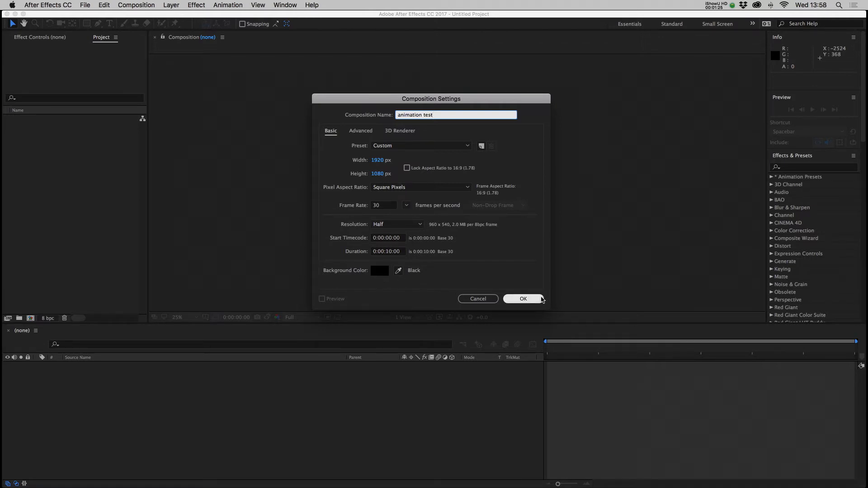
{"action": "left_click", "coordinate": [522, 299]}
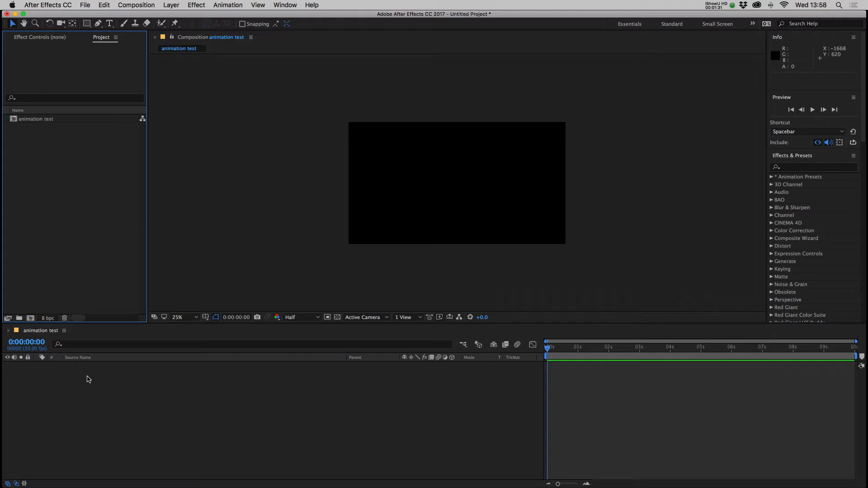
{"action": "mouse_move", "coordinate": [486, 391]}
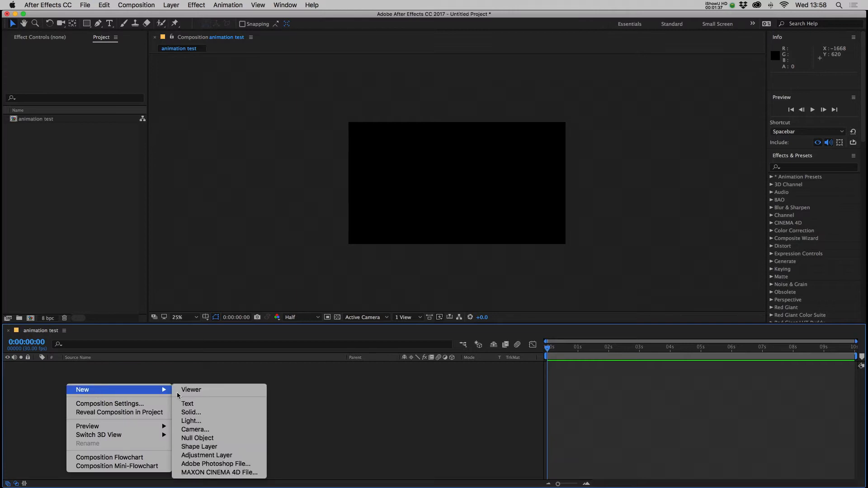
{"action": "mouse_move", "coordinate": [200, 430]}
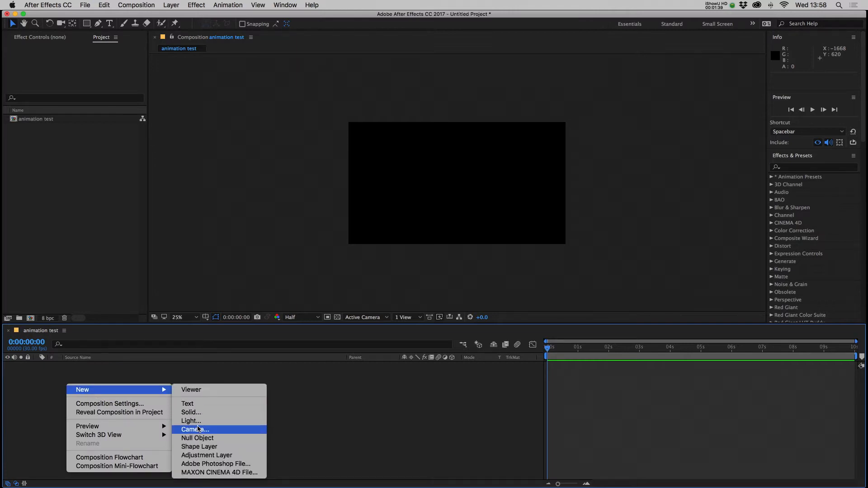
{"action": "mouse_move", "coordinate": [191, 412]}
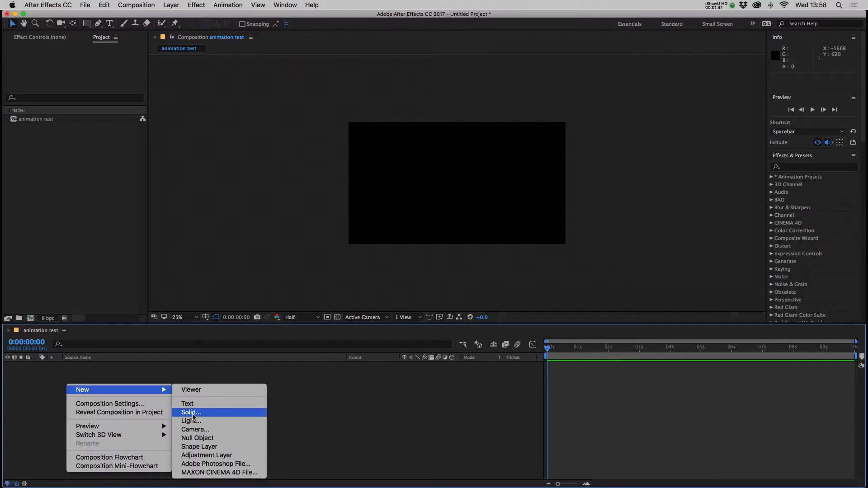
Add a full-frame comp-size solid layer, 'Medium Blue Solid 1'.
{"action": "left_click", "coordinate": [190, 412]}
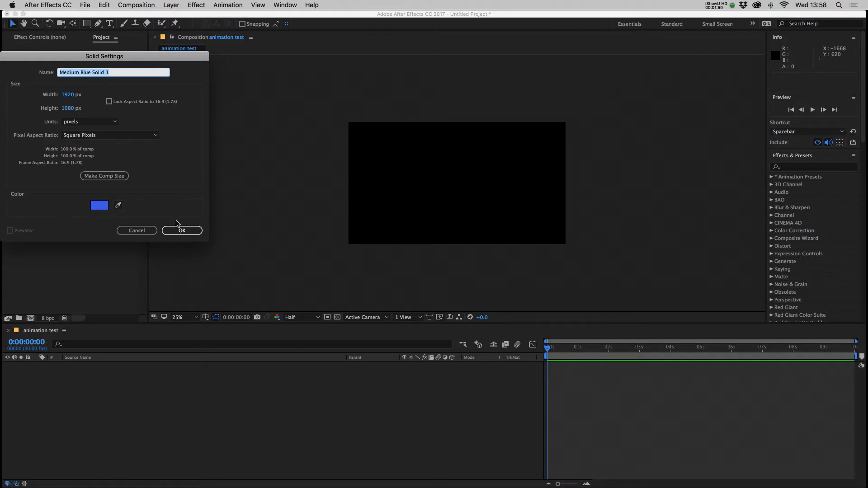
{"action": "left_click", "coordinate": [181, 230]}
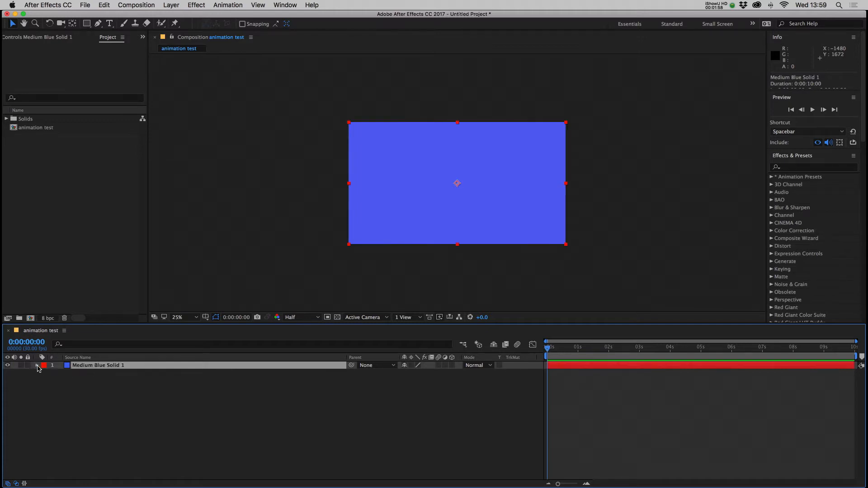
Scale the blue solid to 19% and move it to the left middle, around 236,544.
{"action": "left_click", "coordinate": [32, 365]}
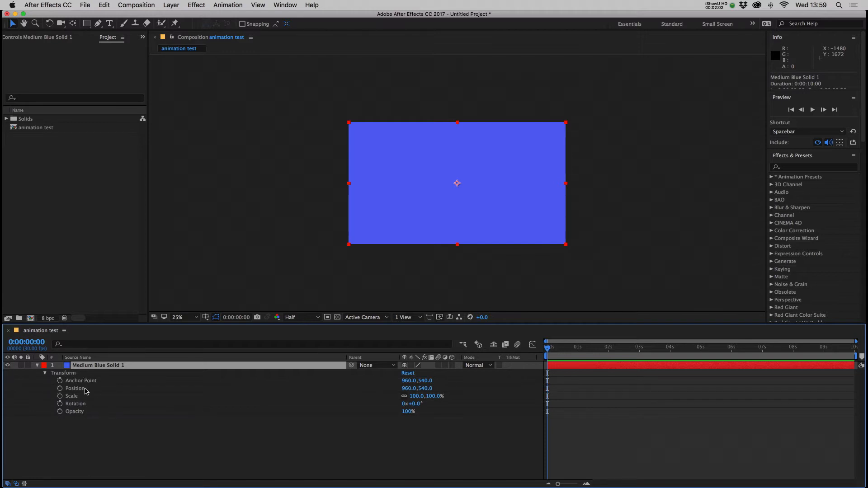
{"action": "mouse_move", "coordinate": [85, 418]}
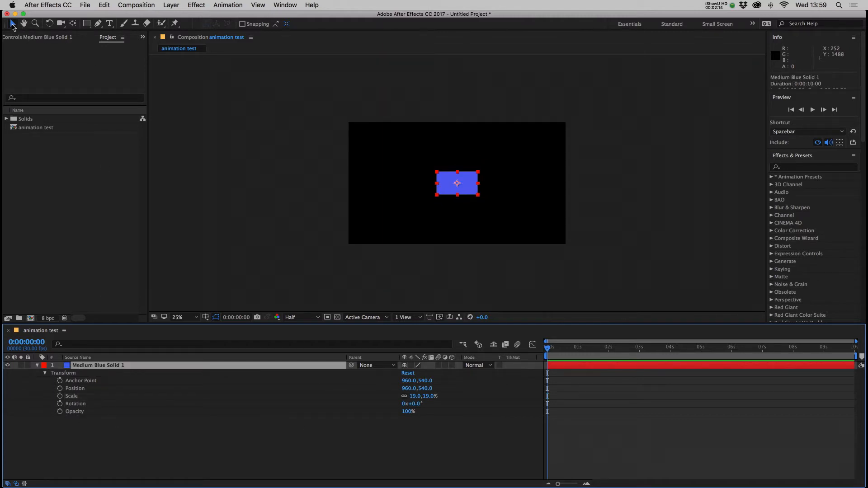
{"action": "left_click_drag", "start_coordinate": [457, 184], "coordinate": [392, 177]}
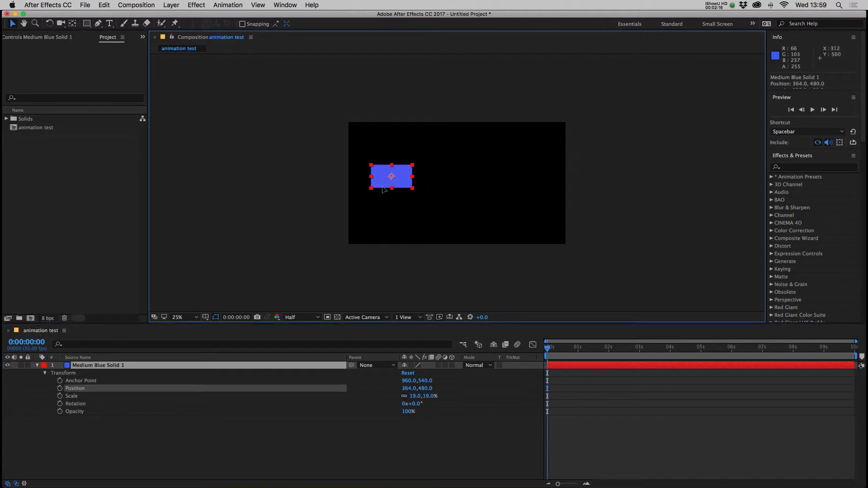
{"action": "left_click_drag", "start_coordinate": [392, 176], "coordinate": [388, 144]}
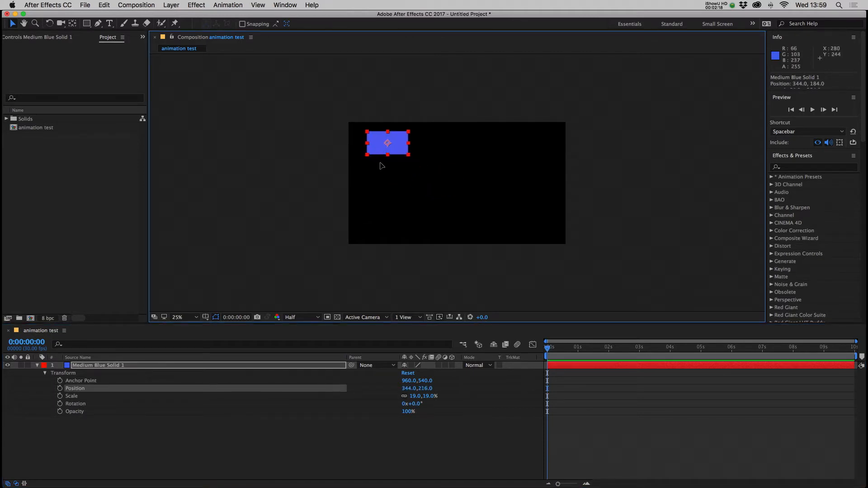
{"action": "left_click_drag", "start_coordinate": [388, 144], "coordinate": [375, 184]}
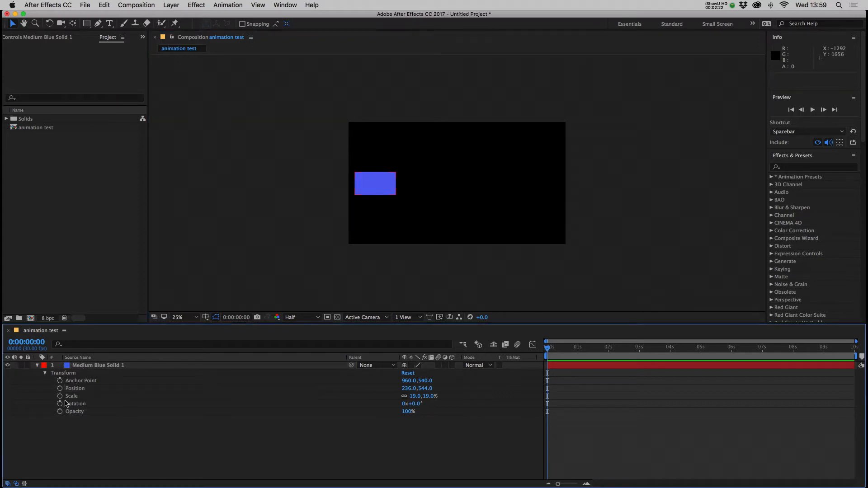
{"action": "mouse_move", "coordinate": [59, 389]}
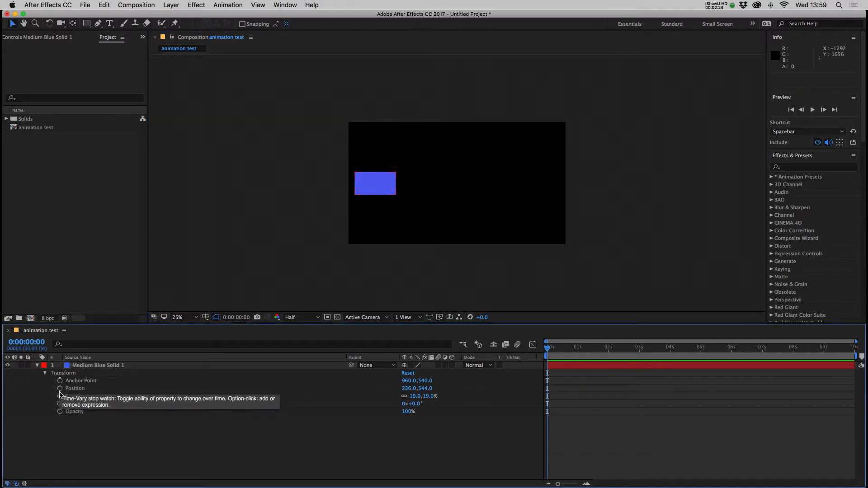
Keyframe the solid's position from 236,544 to 1532,544 over about two seconds and scrub to check.
{"action": "left_click", "coordinate": [60, 389]}
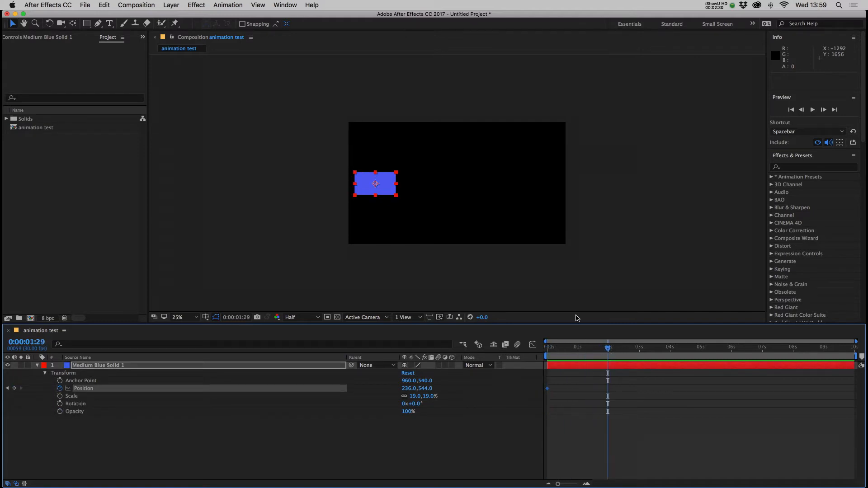
{"action": "left_click_drag", "start_coordinate": [374, 183], "coordinate": [522, 185]}
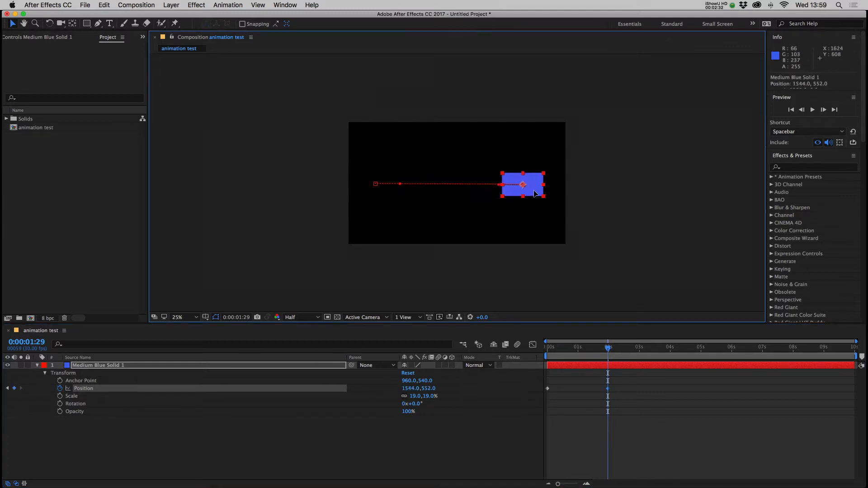
{"action": "left_click_drag", "start_coordinate": [523, 185], "coordinate": [490, 184]}
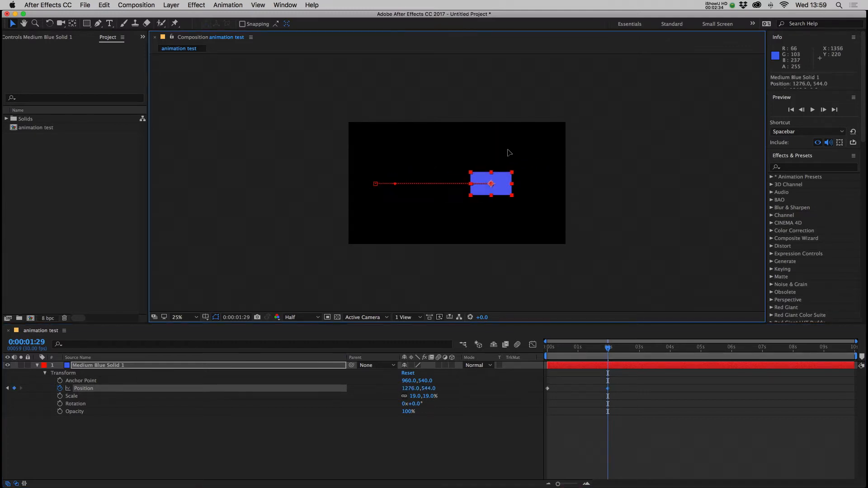
{"action": "left_click_drag", "start_coordinate": [490, 184], "coordinate": [522, 184]}
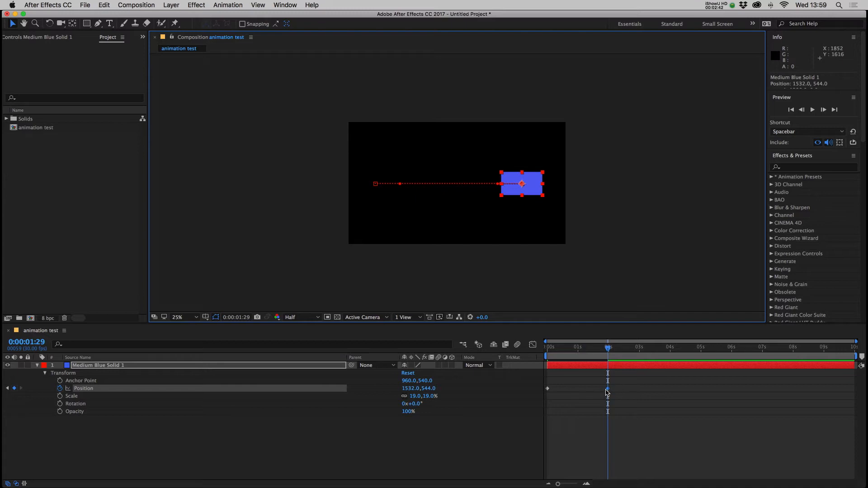
{"action": "left_click_drag", "start_coordinate": [607, 347], "coordinate": [580, 347]}
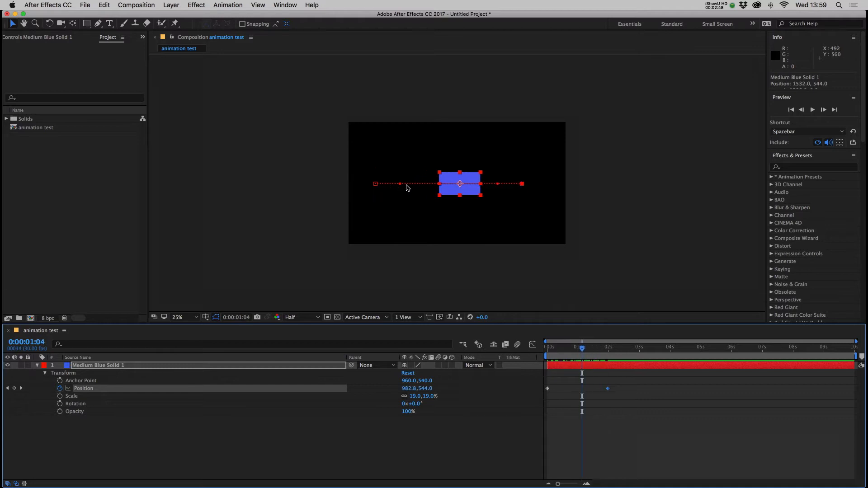
{"action": "mouse_move", "coordinate": [636, 378]}
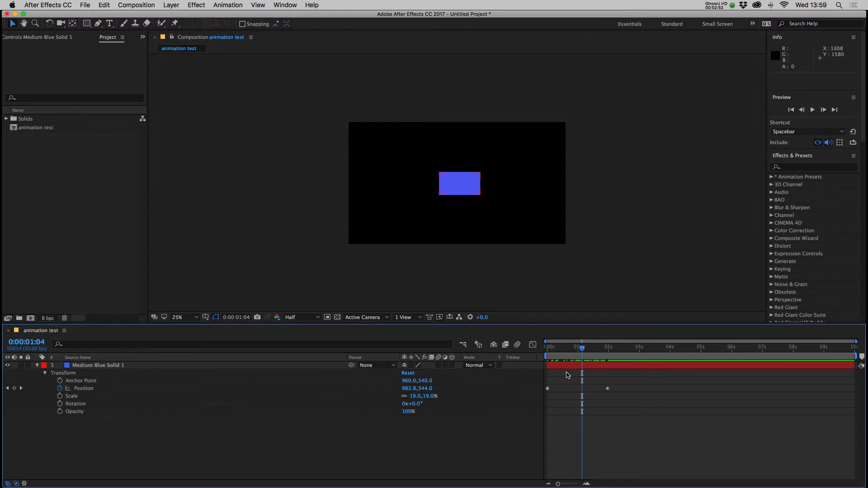
Select the position keyframes and apply Easy Ease to them.
{"action": "left_click", "coordinate": [98, 365]}
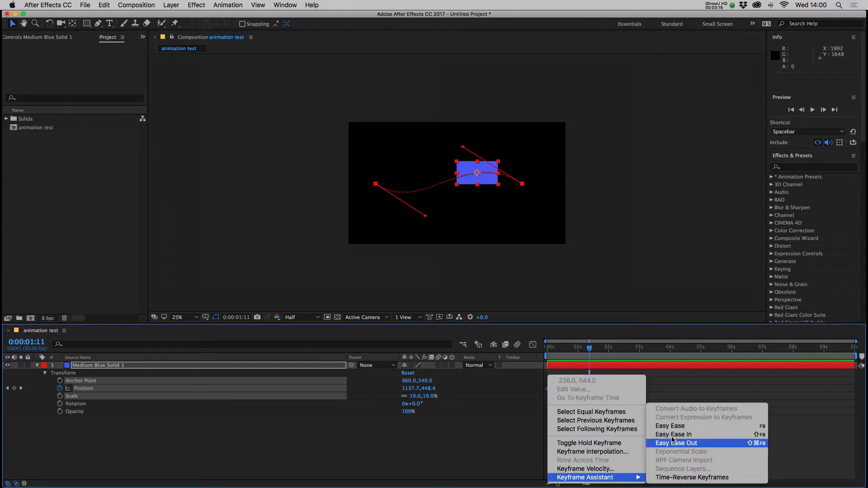
{"action": "left_click", "coordinate": [677, 443]}
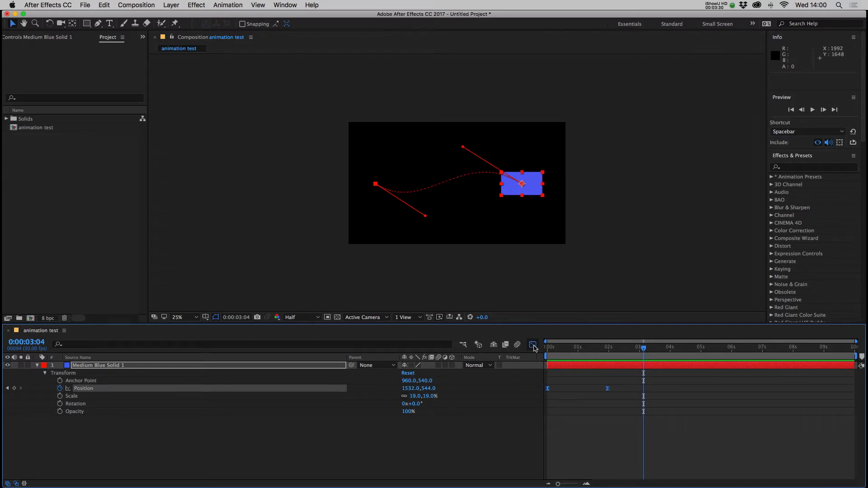
In the Graph Editor, reshape the position speed curve to ease the motion.
{"action": "left_click", "coordinate": [533, 344]}
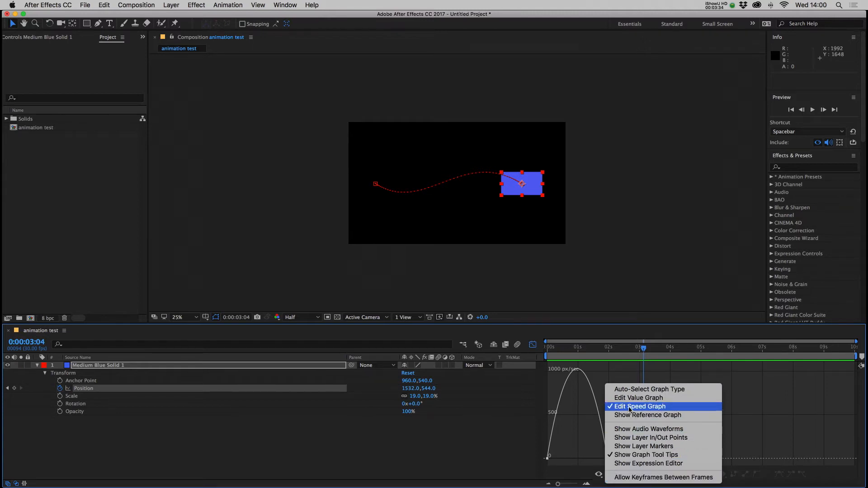
{"action": "left_click", "coordinate": [639, 407]}
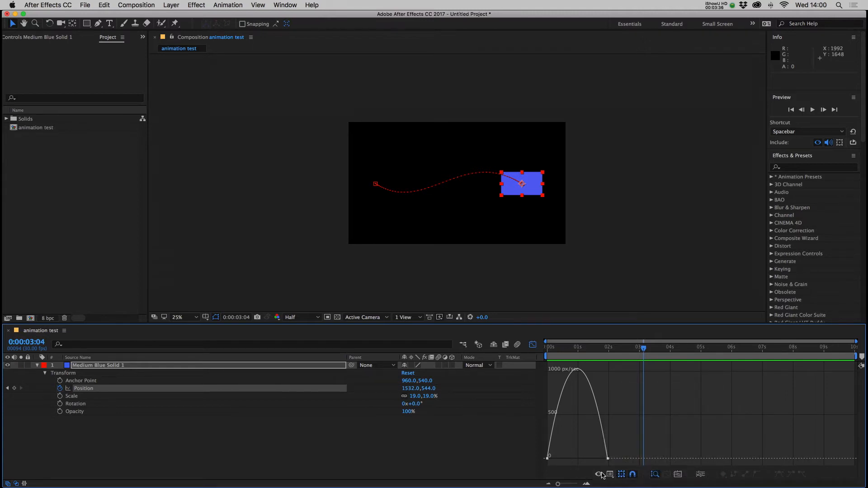
{"action": "left_click", "coordinate": [597, 475]}
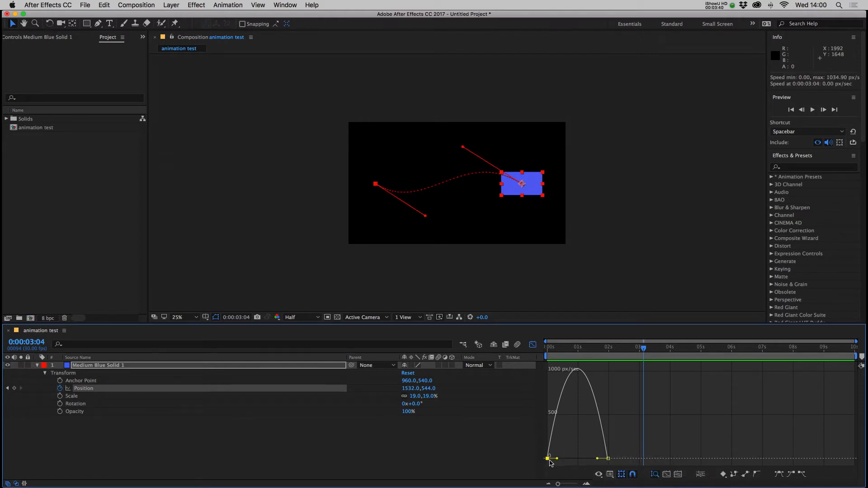
{"action": "left_click_drag", "start_coordinate": [552, 457], "coordinate": [571, 463]}
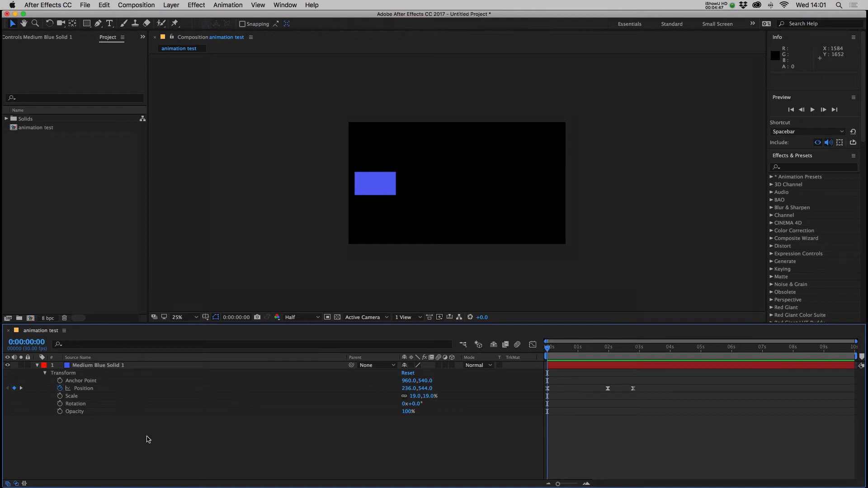
{"action": "mouse_move", "coordinate": [96, 23]}
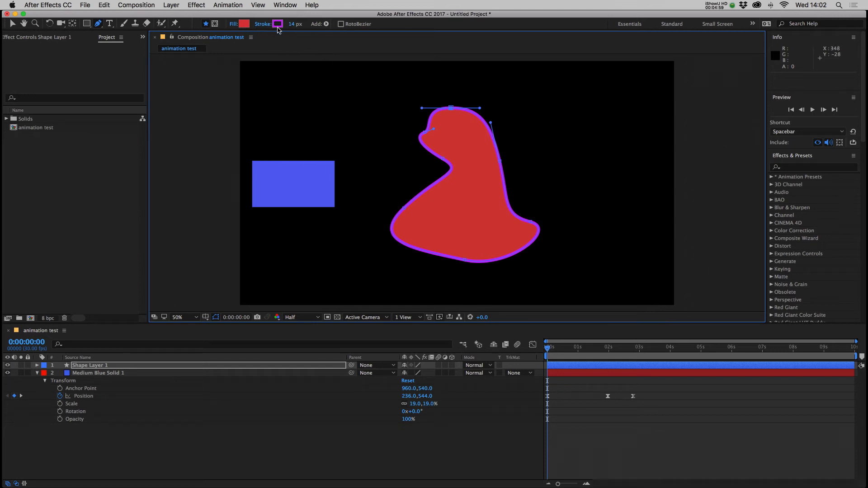
Give the pen-drawn shape a light purple stroke, trying no-outline and gradient before keeping solid colour.
{"action": "left_click", "coordinate": [279, 24]}
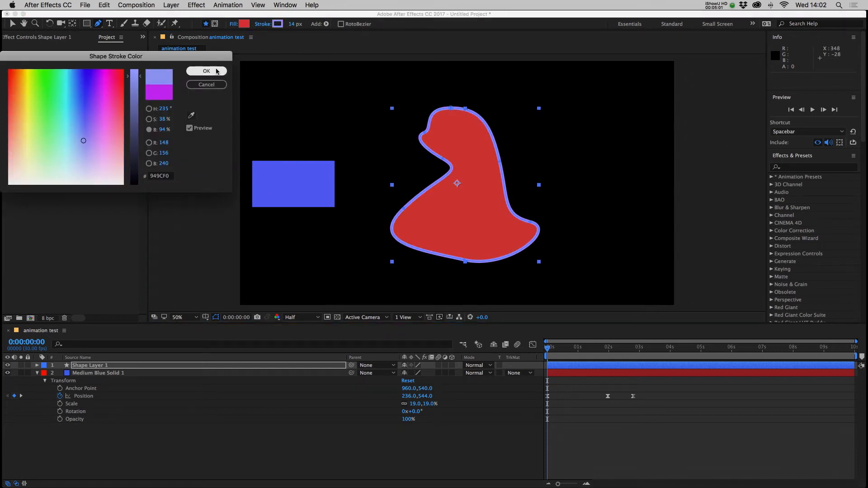
{"action": "left_click", "coordinate": [206, 71]}
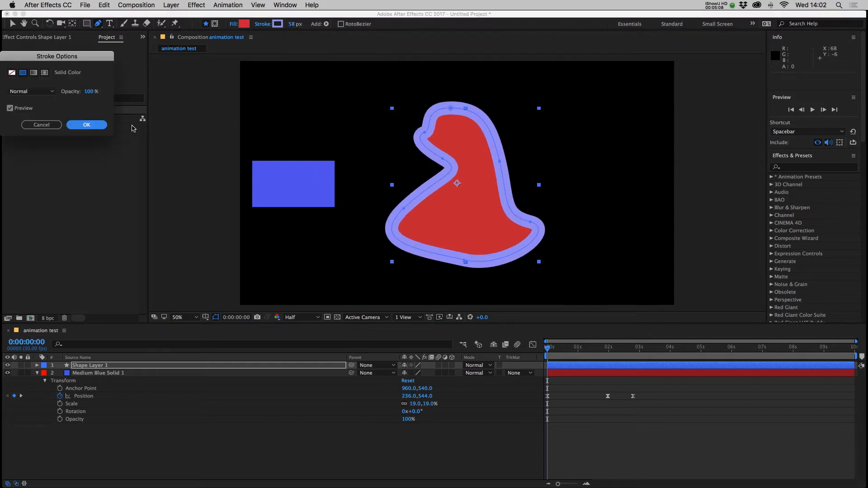
{"action": "left_click", "coordinate": [11, 72]}
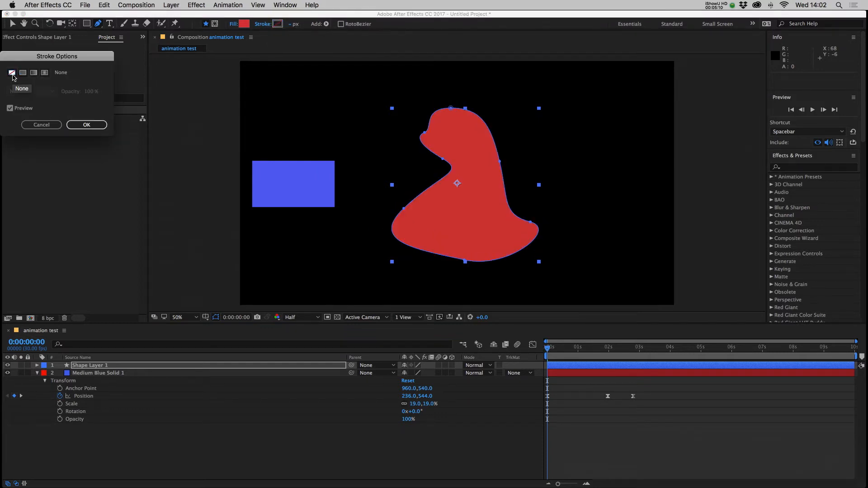
{"action": "left_click", "coordinate": [44, 72]}
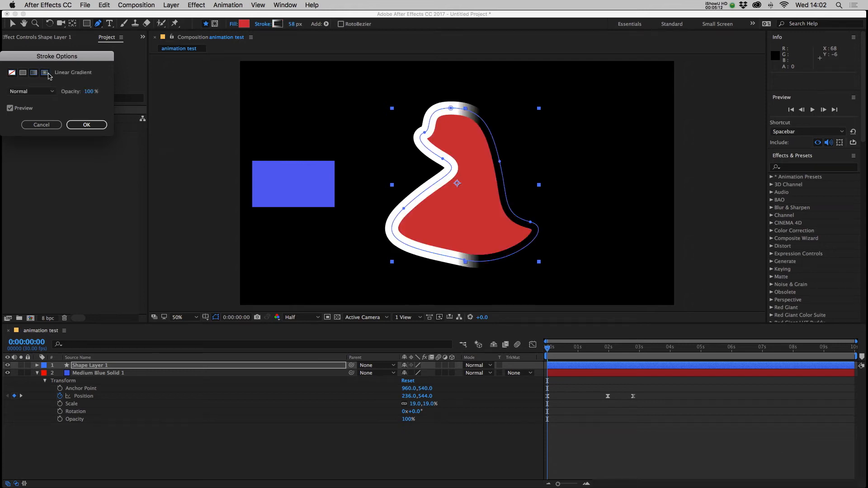
{"action": "left_click", "coordinate": [87, 125]}
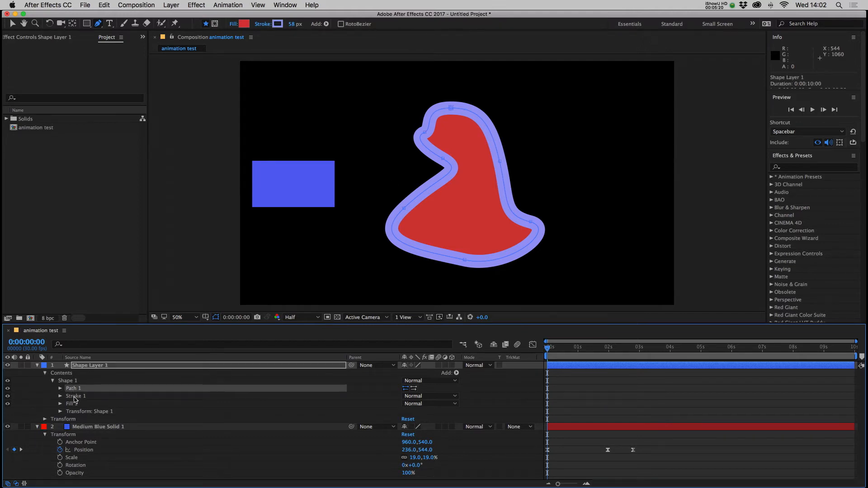
Select Shape 1's Stroke 1, Fill 1 and Shape 1 groups and list the addable shape attributes.
{"action": "left_click", "coordinate": [61, 389]}
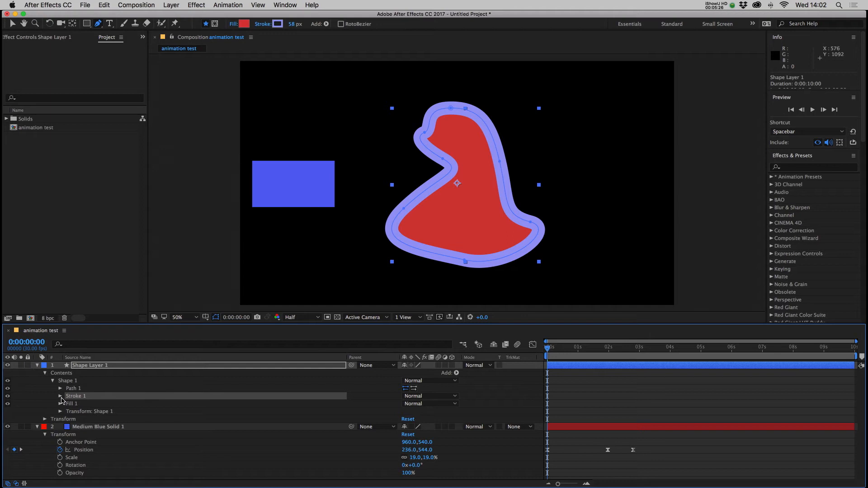
{"action": "mouse_move", "coordinate": [75, 405]}
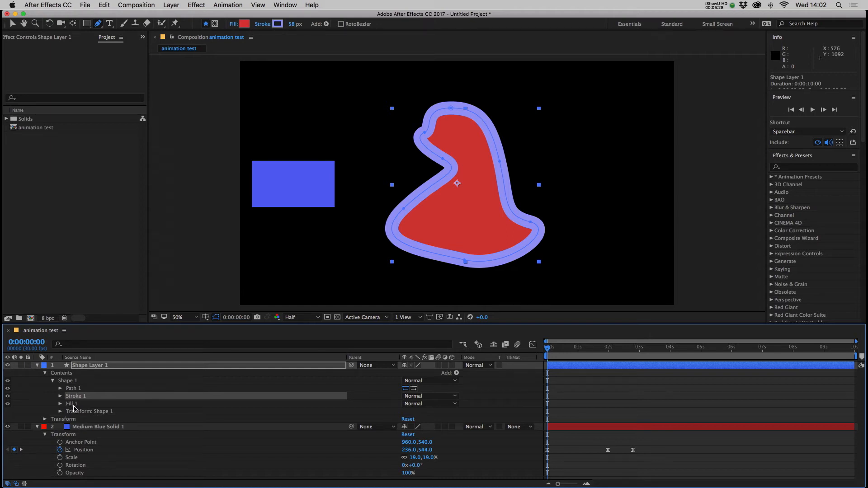
{"action": "left_click", "coordinate": [60, 404]}
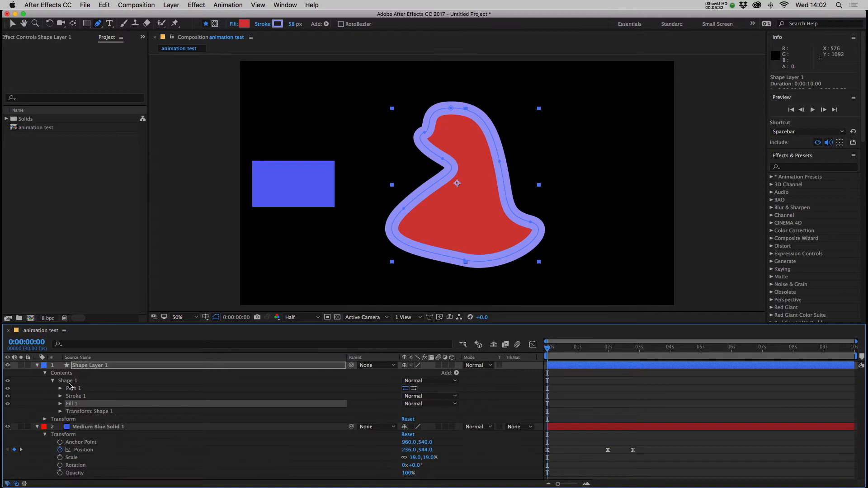
{"action": "left_click", "coordinate": [67, 381]}
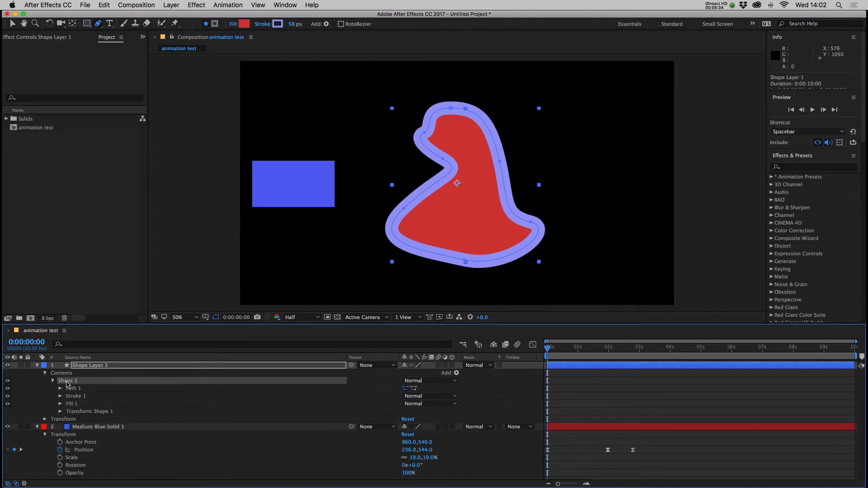
{"action": "left_click", "coordinate": [456, 372]}
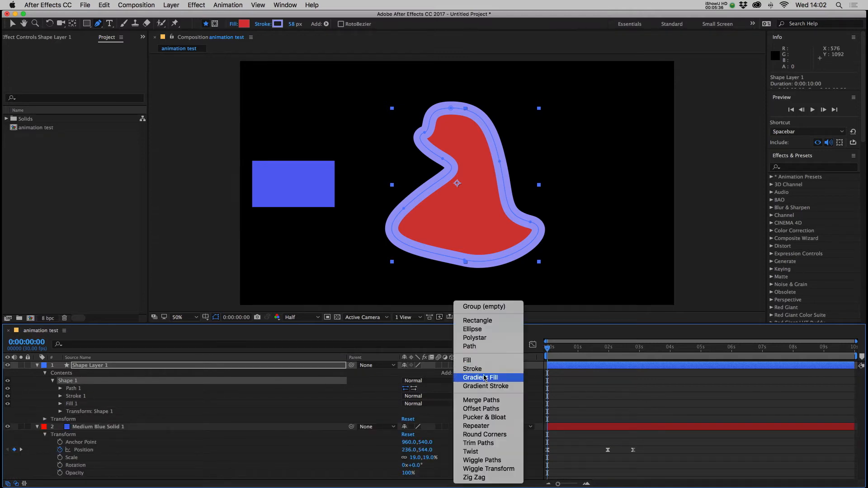
{"action": "mouse_move", "coordinate": [488, 469]}
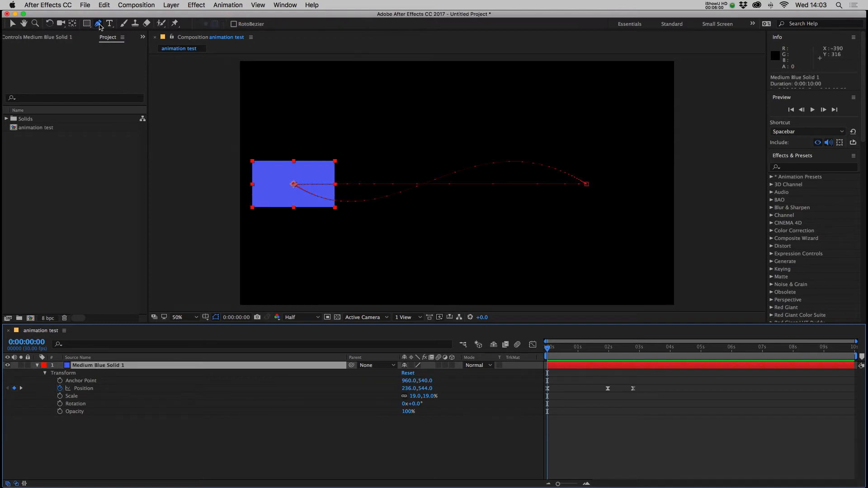
{"action": "mouse_move", "coordinate": [97, 23]}
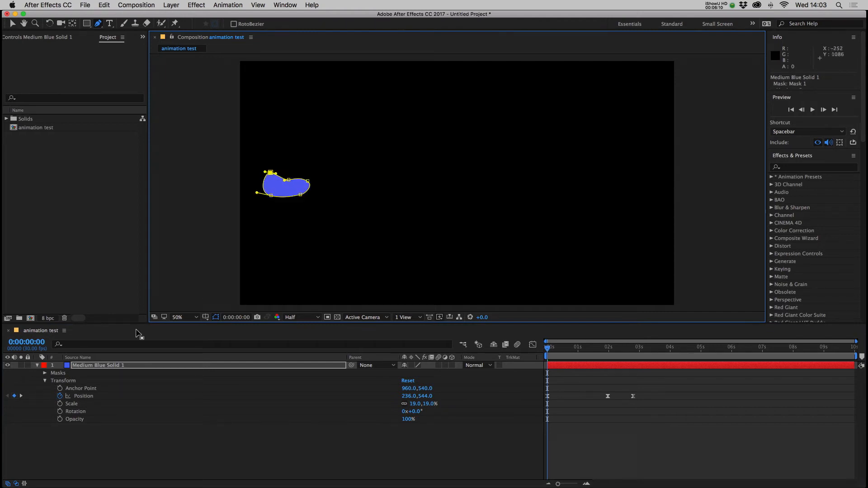
Expand Masks > Mask 1 on the blue solid to show its feather, opacity and expansion settings.
{"action": "left_click", "coordinate": [45, 372]}
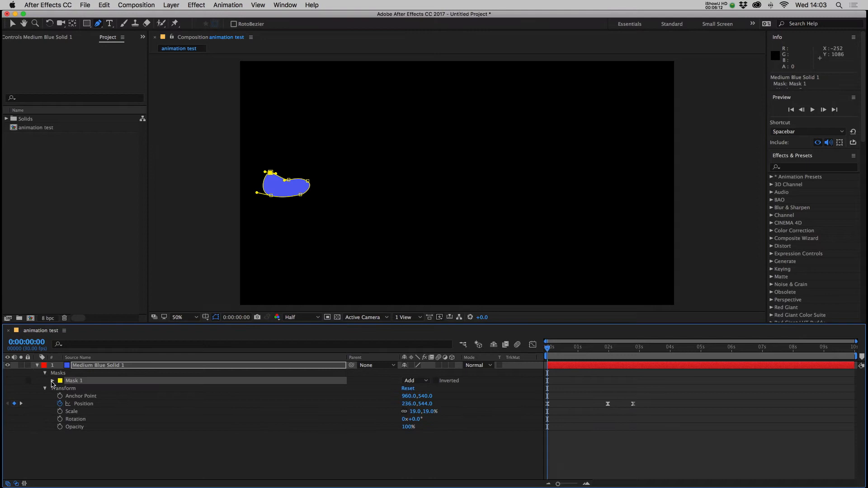
{"action": "left_click", "coordinate": [52, 381]}
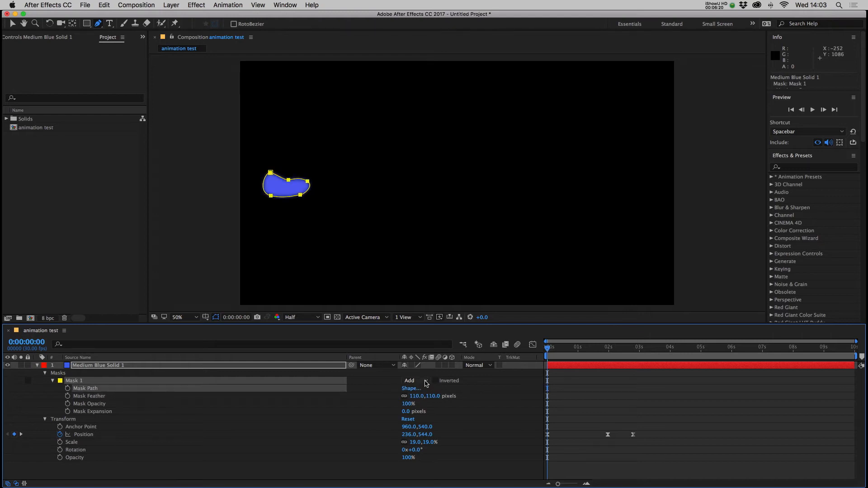
{"action": "left_click", "coordinate": [414, 380]}
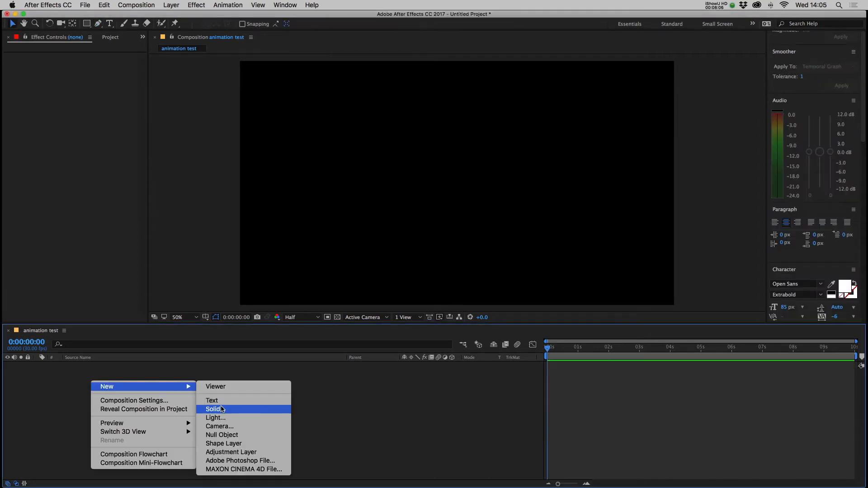
Add a second solid and a 'KA-BOOM' text layer, then select all three layers.
{"action": "left_click", "coordinate": [214, 409]}
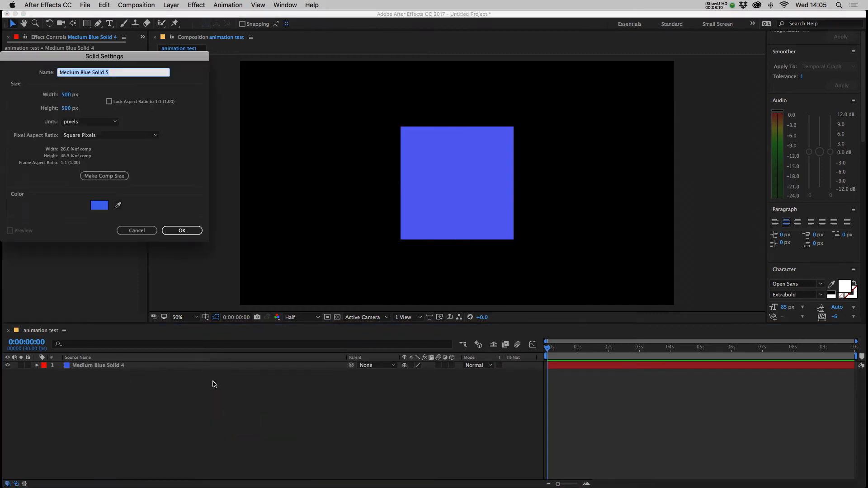
{"action": "left_click", "coordinate": [99, 206]}
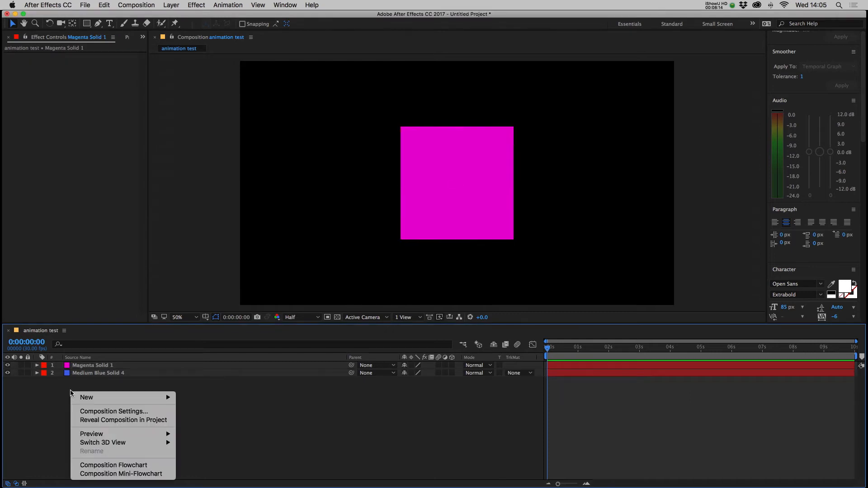
{"action": "left_click", "coordinate": [87, 398]}
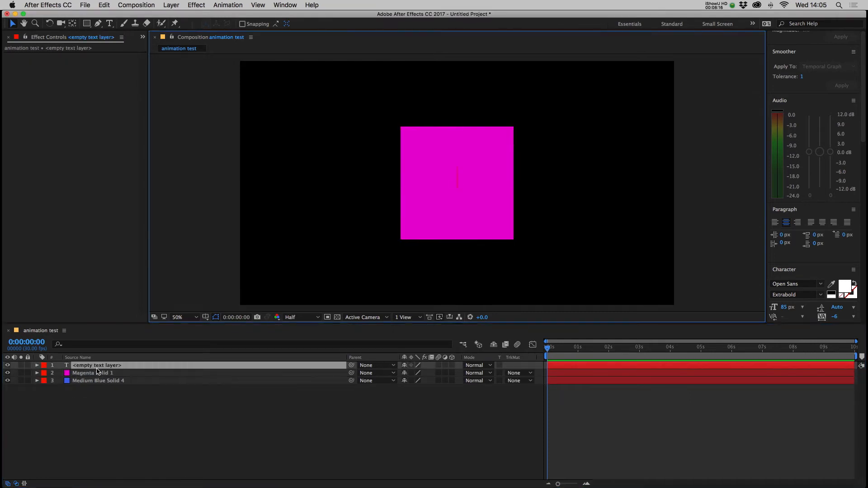
{"action": "type", "text": "KA"}
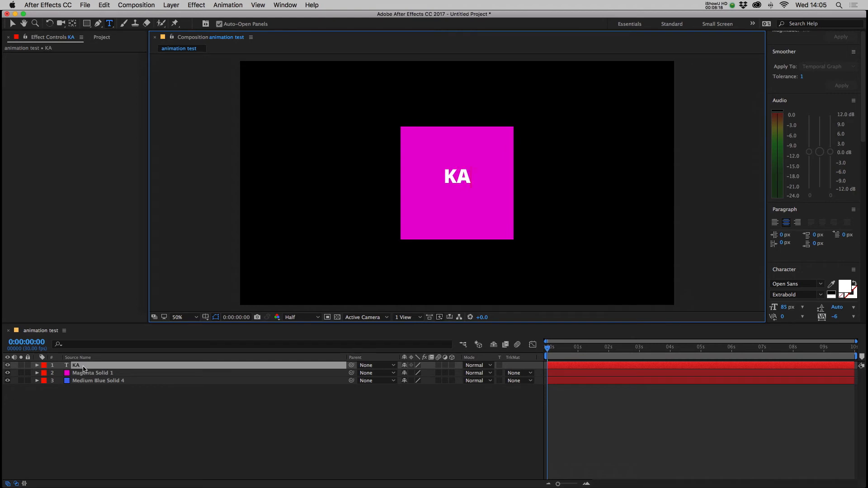
{"action": "type", "text": "-BOOM"}
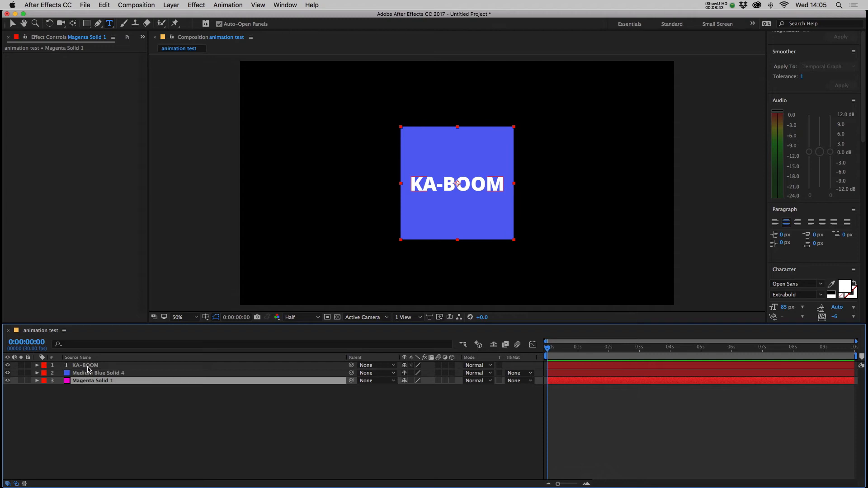
{"action": "left_click", "coordinate": [85, 365]}
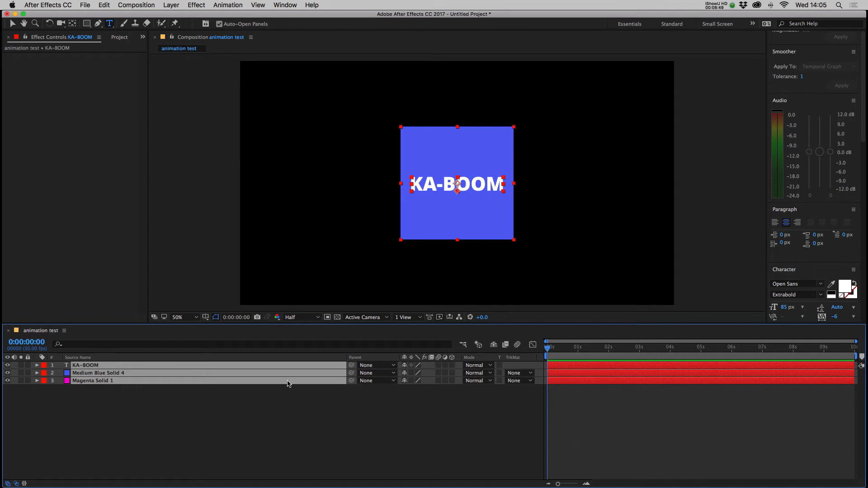
Select Magenta Solid 1 and move it forward in 3D so it fills the frame in front of the others.
{"action": "left_click", "coordinate": [8, 483]}
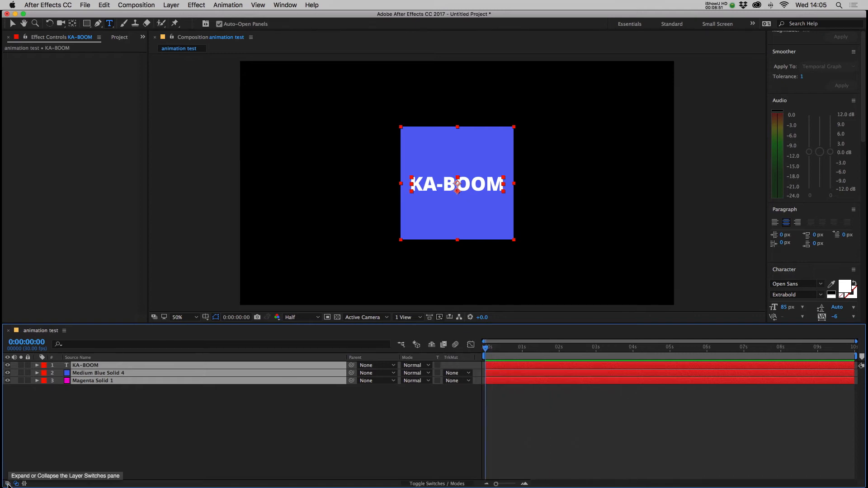
{"action": "left_click", "coordinate": [6, 483]}
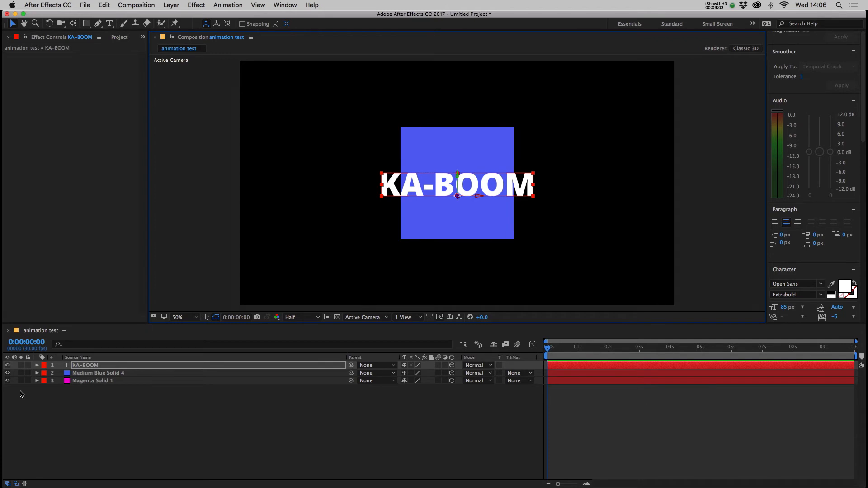
{"action": "left_click", "coordinate": [93, 381]}
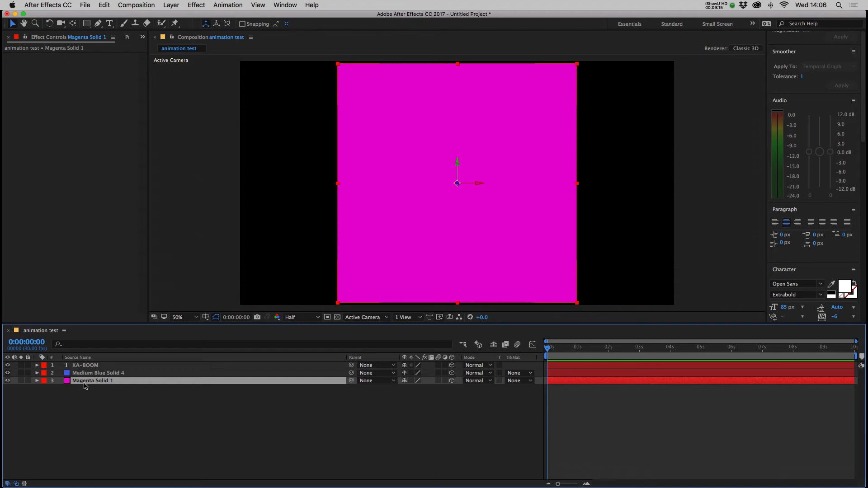
{"action": "mouse_move", "coordinate": [455, 188]}
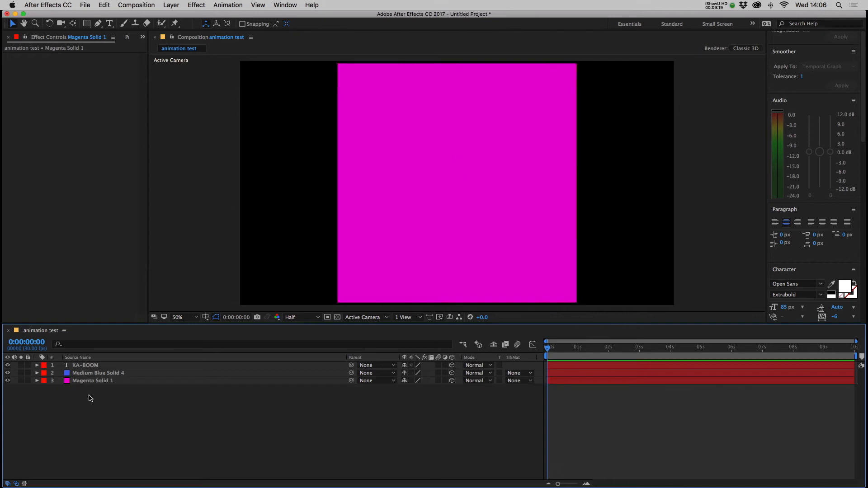
{"action": "left_click", "coordinate": [403, 317]}
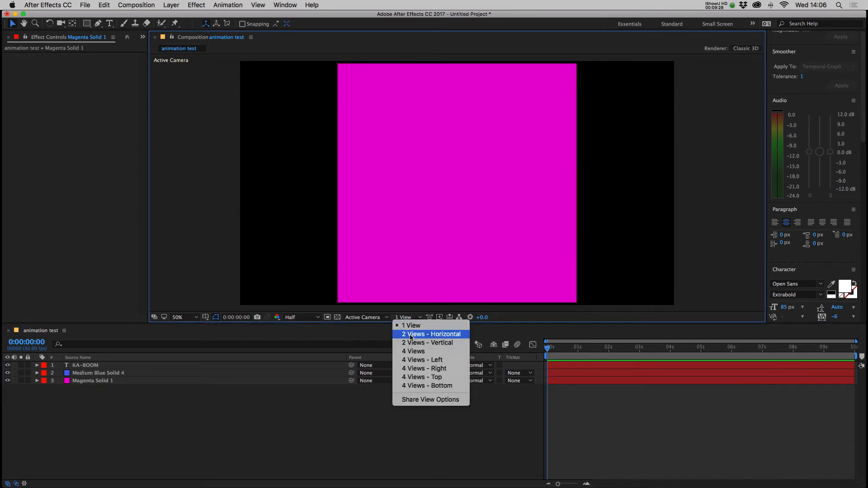
Switch the viewer to 2 Views - Horizontal with a Top view beside the Active Camera.
{"action": "left_click", "coordinate": [430, 335]}
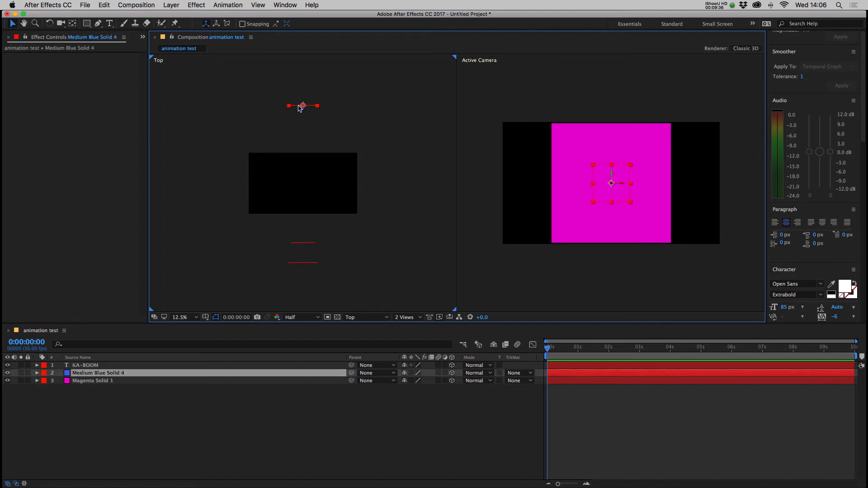
{"action": "mouse_move", "coordinate": [302, 268]}
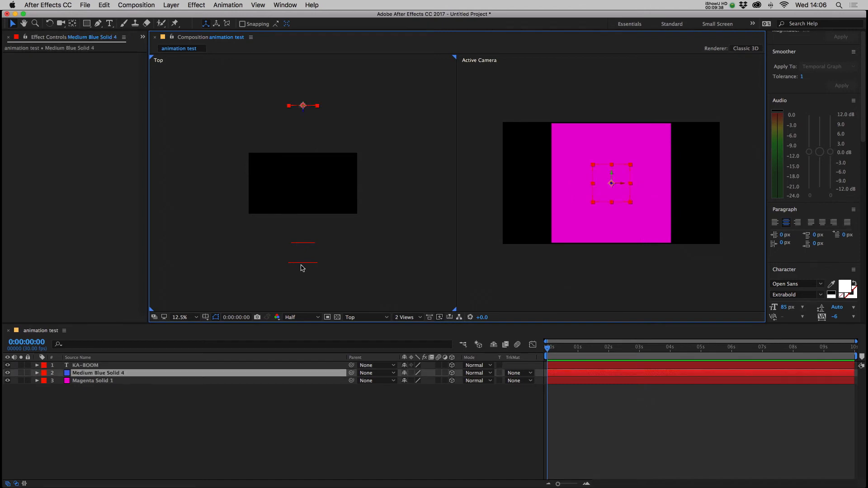
{"action": "left_click", "coordinate": [85, 364]}
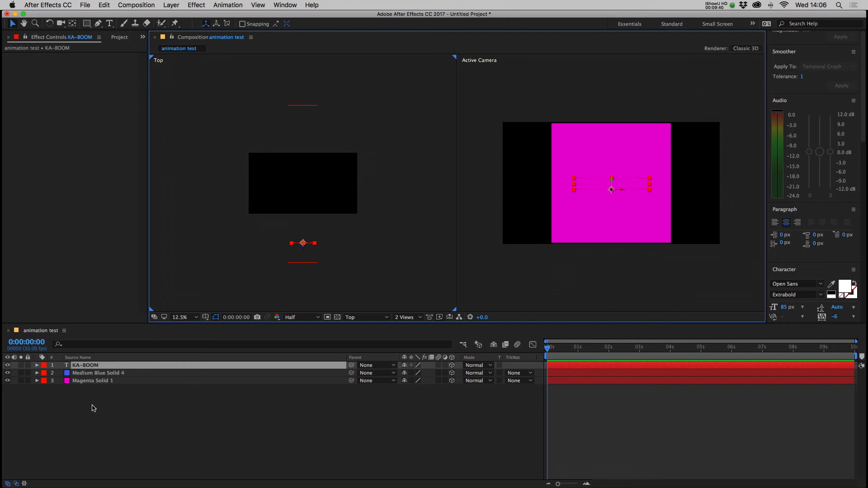
Add Camera 1 via New > Camera and orbit it in the Active Camera view to show the layers at depth.
{"action": "right_click", "coordinate": [93, 408]}
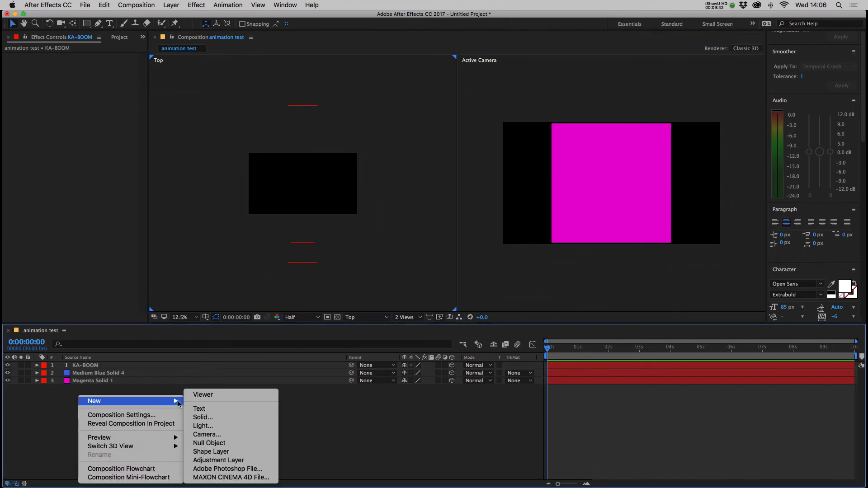
{"action": "left_click", "coordinate": [206, 434]}
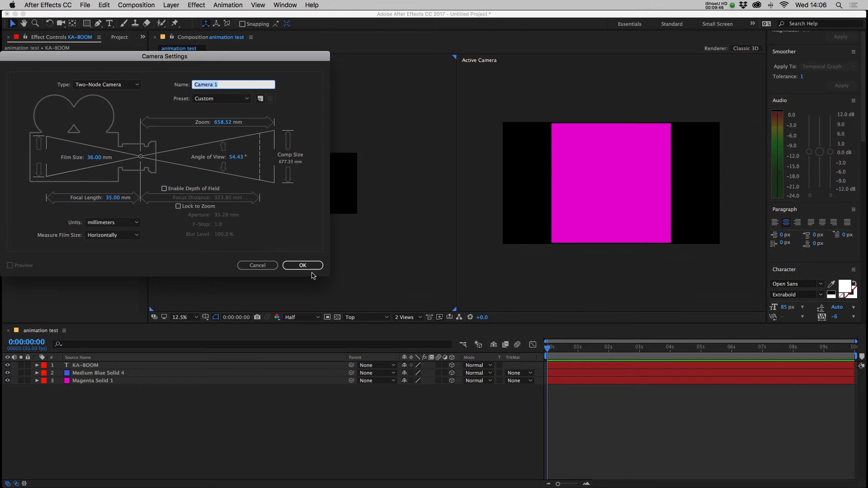
{"action": "left_click", "coordinate": [302, 266]}
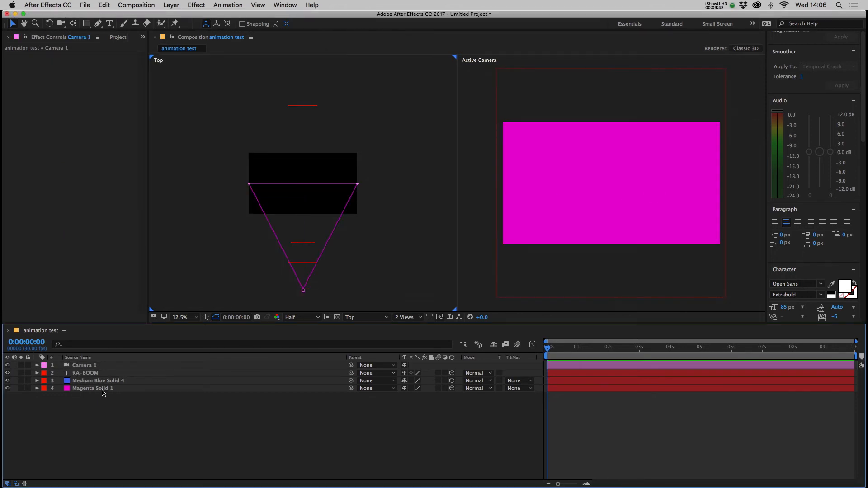
{"action": "left_click", "coordinate": [85, 364]}
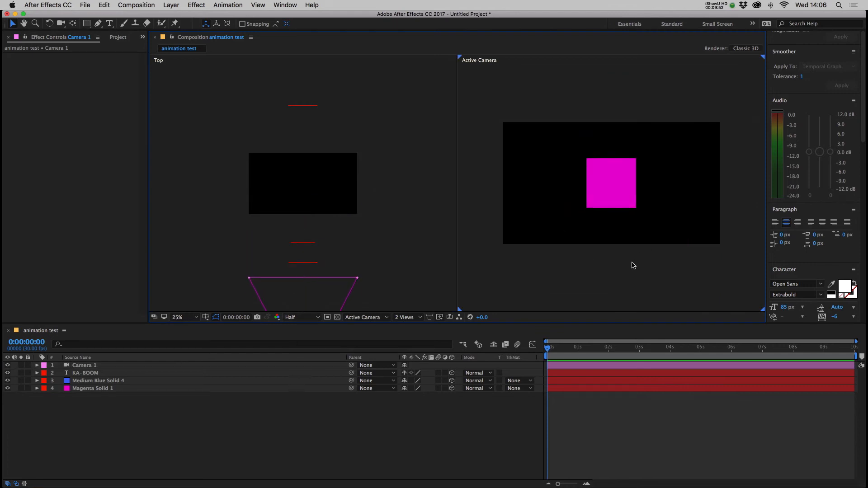
{"action": "mouse_move", "coordinate": [566, 183]}
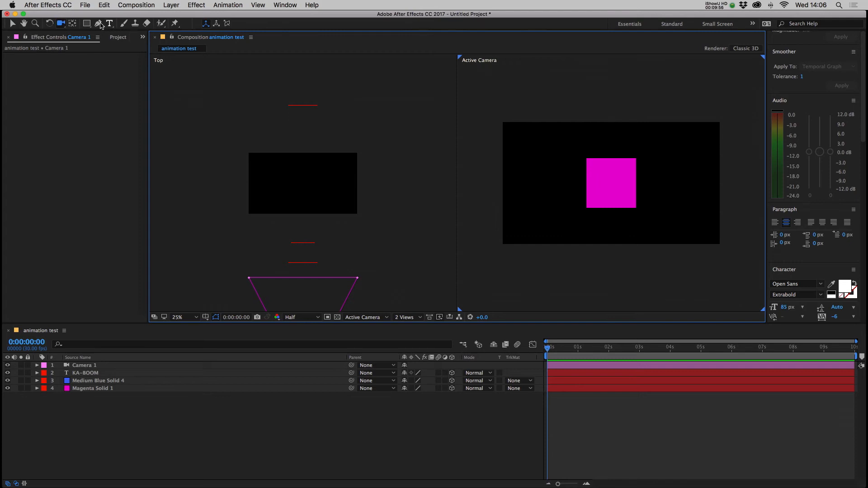
{"action": "left_click", "coordinate": [62, 24]}
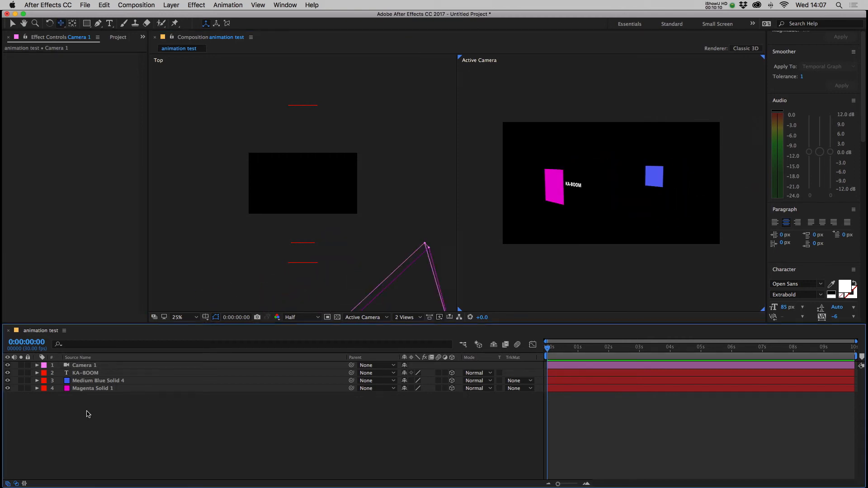
Add Light 1 as a Spot light with Casts Shadows, reviewing and confirming its settings.
{"action": "right_click", "coordinate": [89, 414]}
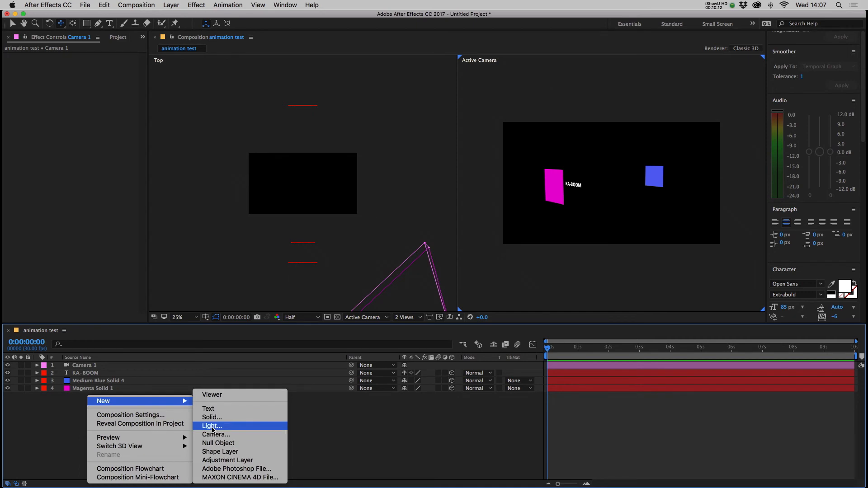
{"action": "left_click", "coordinate": [211, 426]}
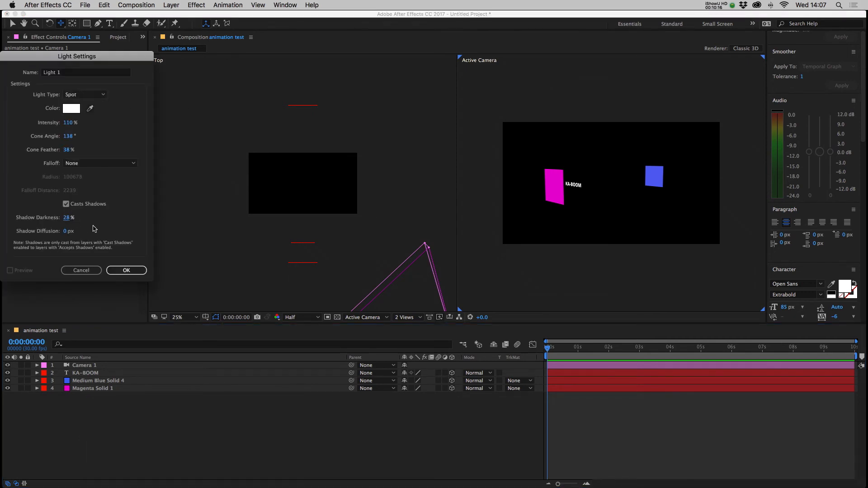
{"action": "left_click", "coordinate": [125, 270]}
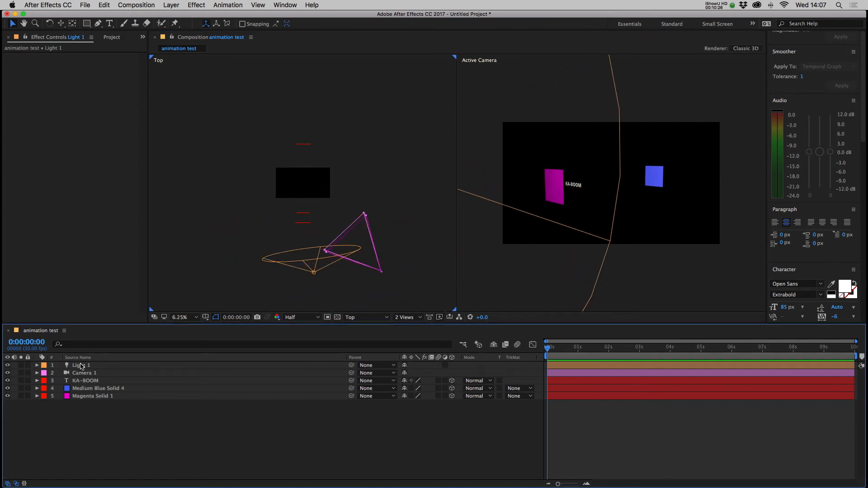
{"action": "double_click", "coordinate": [80, 365]}
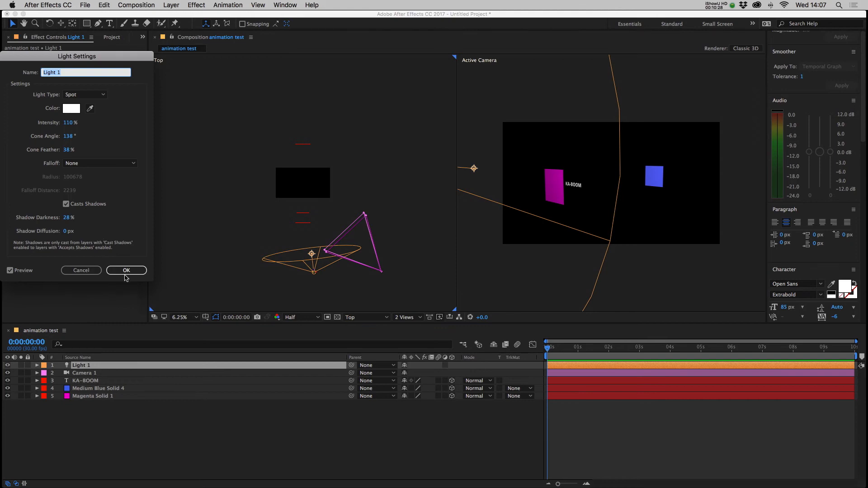
{"action": "left_click", "coordinate": [126, 270]}
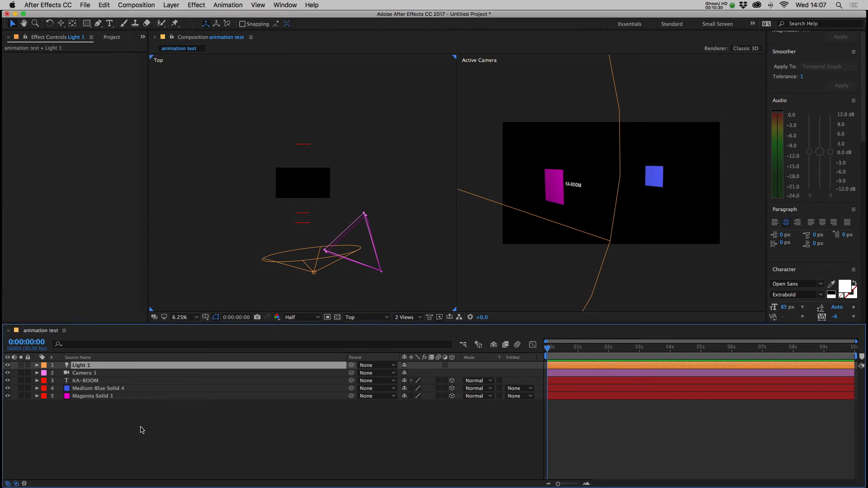
{"action": "left_click", "coordinate": [85, 380]}
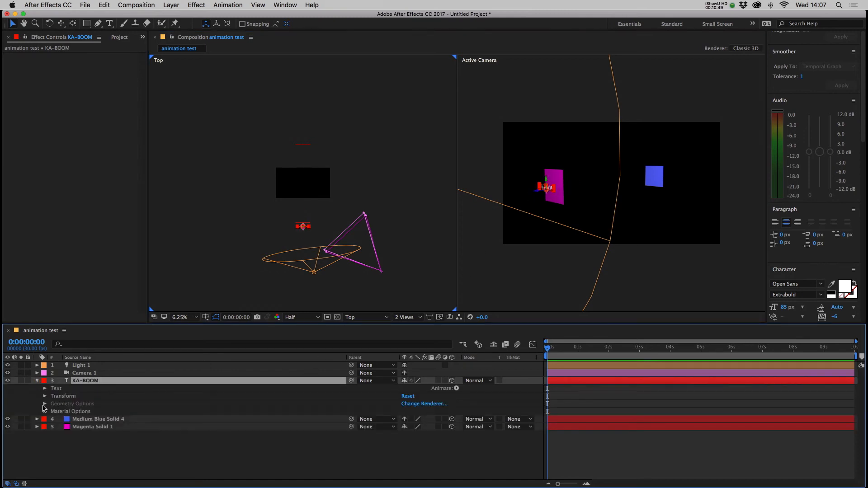
Turn on Casts Shadows in KA-BOOM's Material Options, return to 1 View, then delete all layers.
{"action": "left_click", "coordinate": [46, 411]}
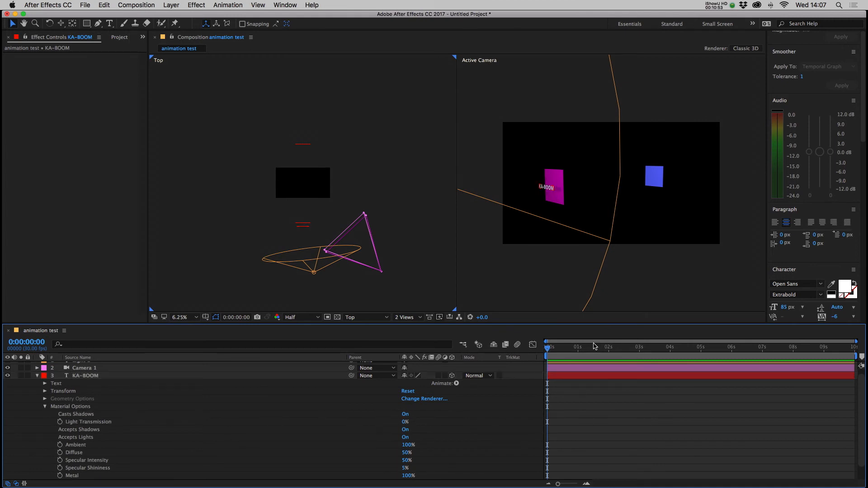
{"action": "left_click", "coordinate": [406, 317]}
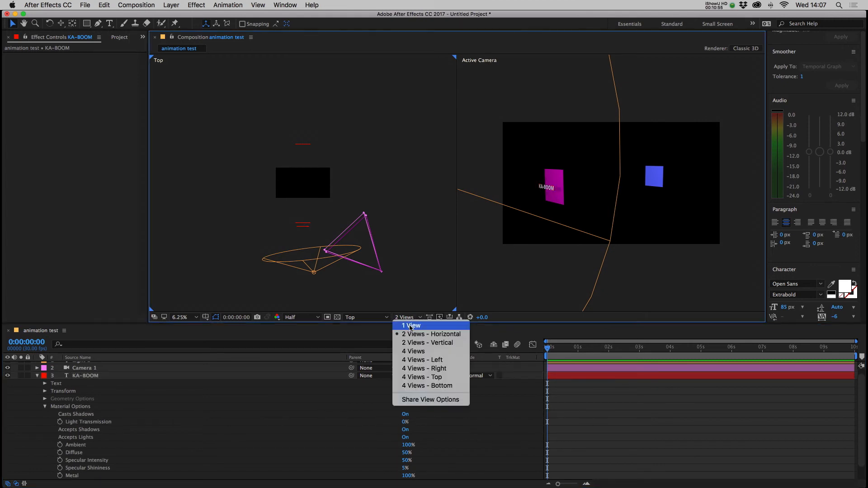
{"action": "left_click", "coordinate": [411, 325]}
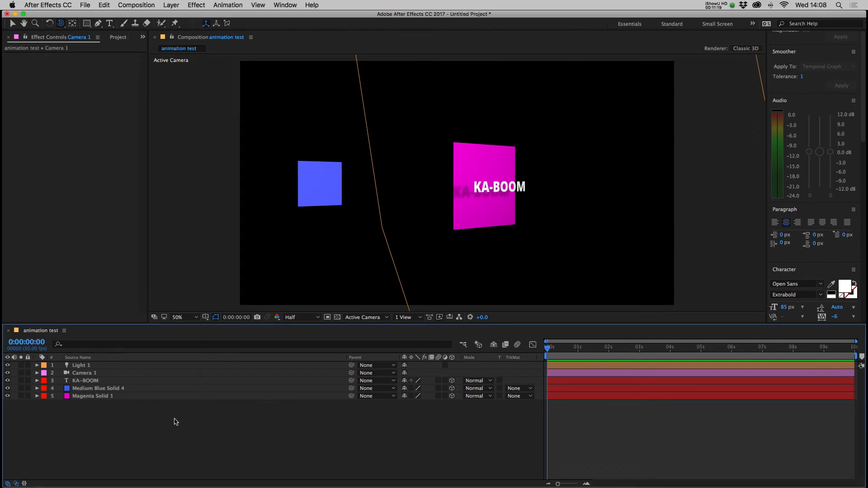
{"action": "left_click", "coordinate": [618, 348]}
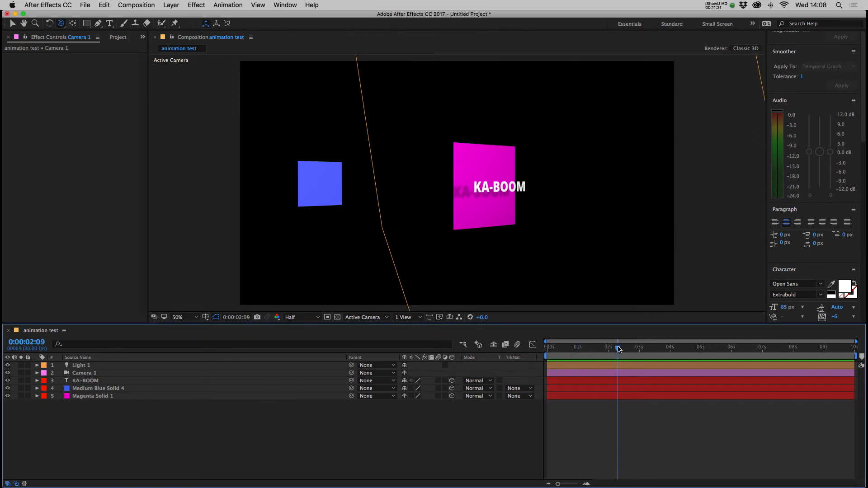
{"action": "left_click", "coordinate": [547, 347]}
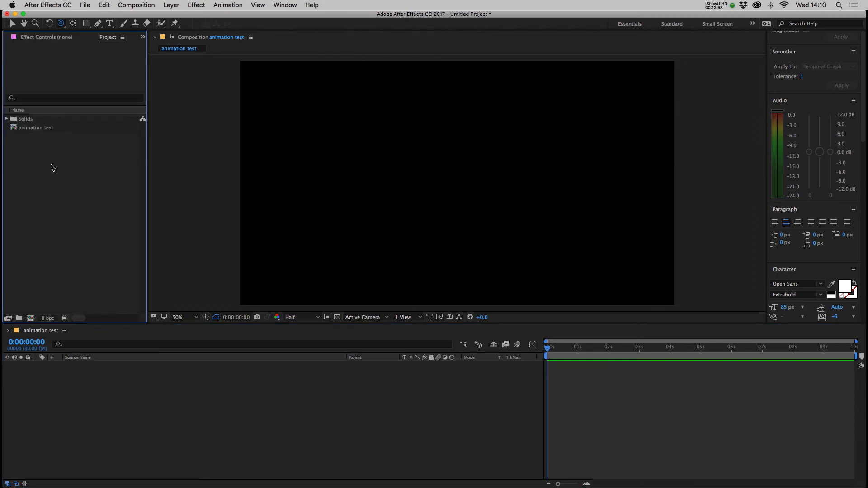
Import Animated Stormy Logo 8 2016.mp4 and preview it in its own footage viewer.
{"action": "left_click", "coordinate": [85, 5]}
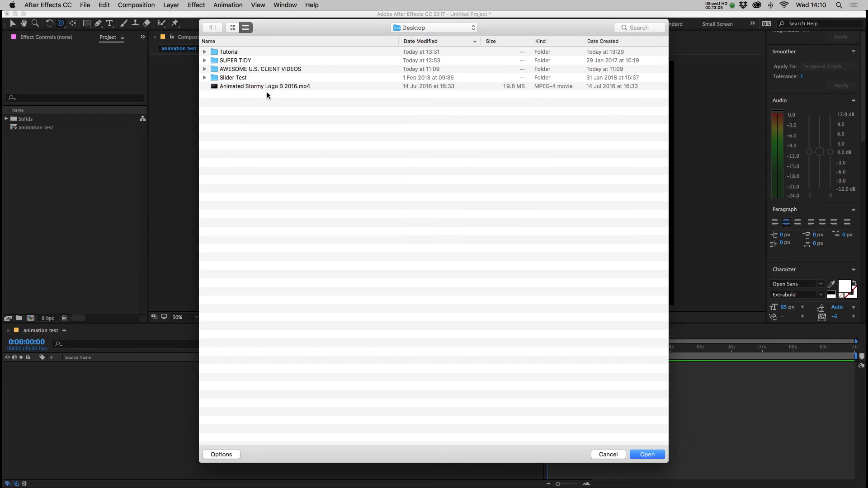
{"action": "left_click", "coordinate": [264, 86]}
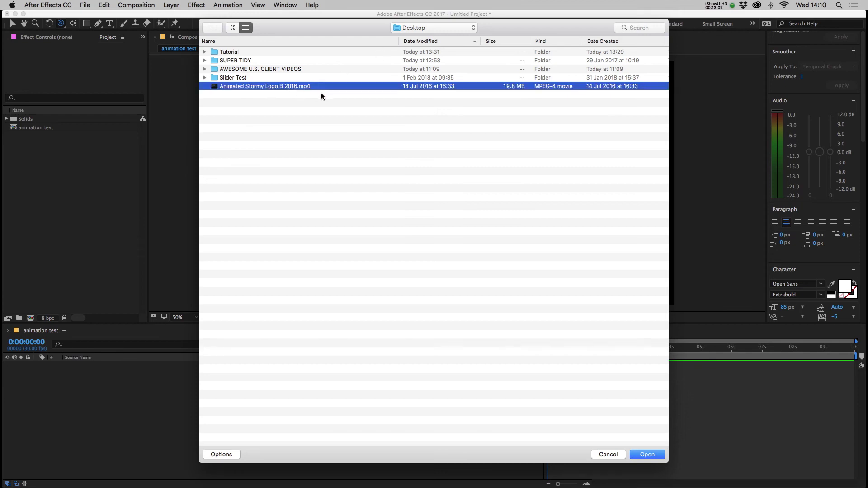
{"action": "left_click", "coordinate": [647, 454]}
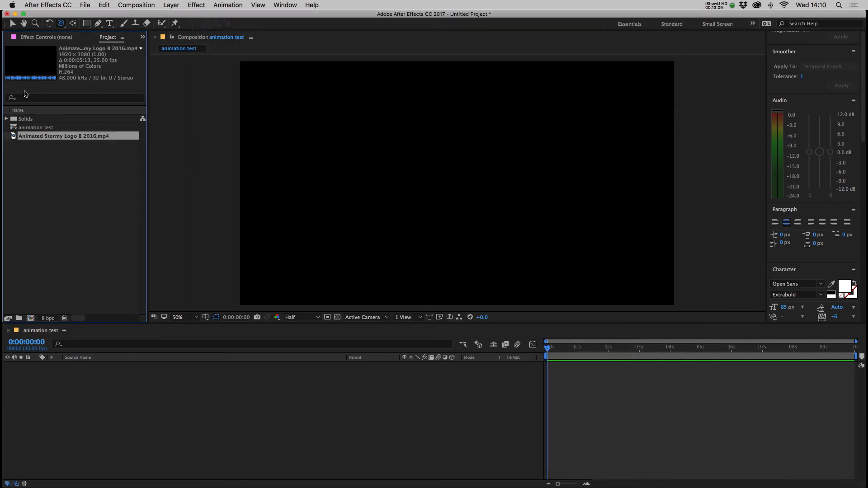
{"action": "double_click", "coordinate": [67, 135]}
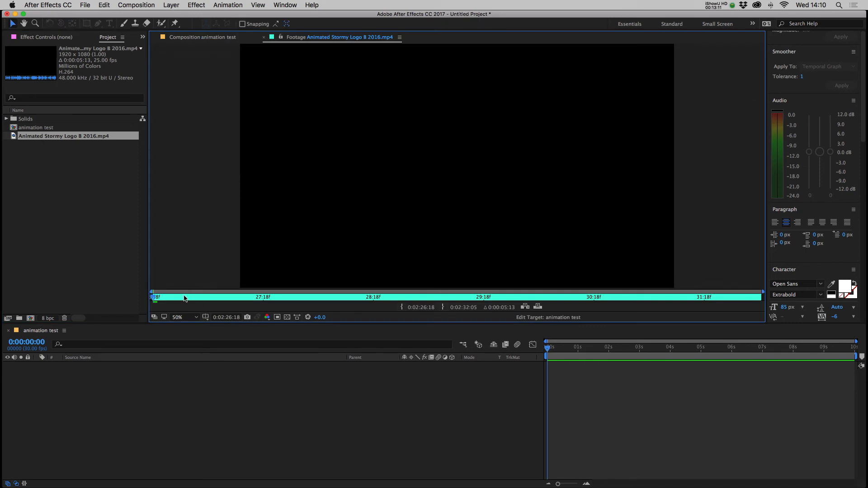
Place the Stormy logo footage as a layer in the animation test composition.
{"action": "left_click", "coordinate": [199, 37]}
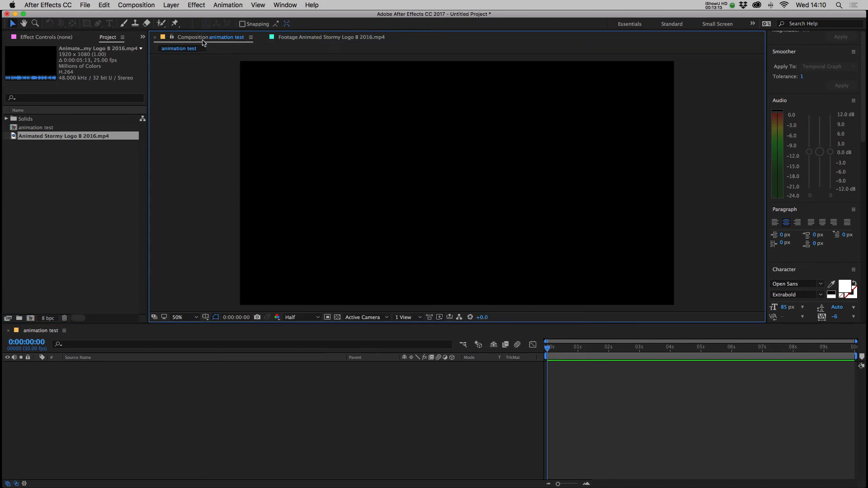
{"action": "left_click", "coordinate": [336, 37]}
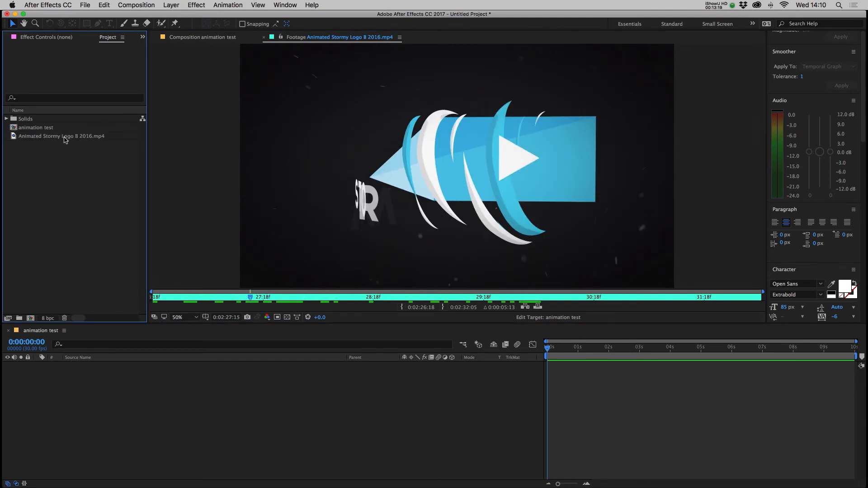
{"action": "left_click", "coordinate": [204, 37]}
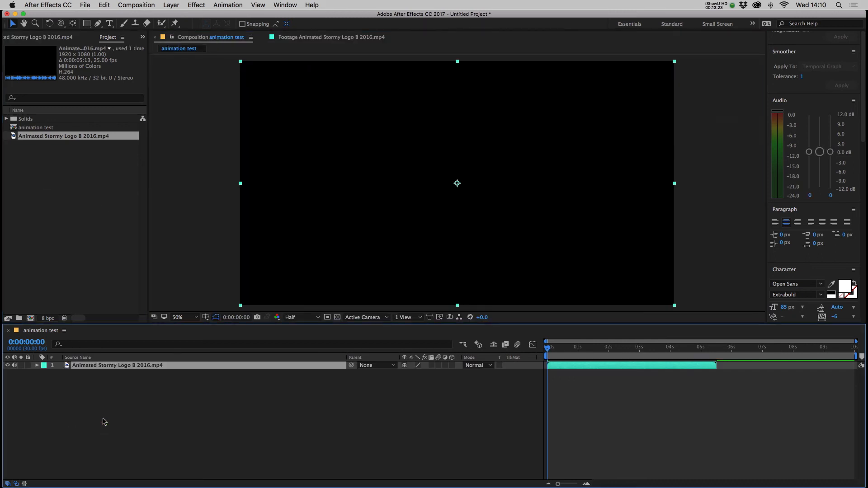
Move the time indicator to about 1:23 showing the full logo and expand the Effects & Presets categories.
{"action": "left_click", "coordinate": [658, 347]}
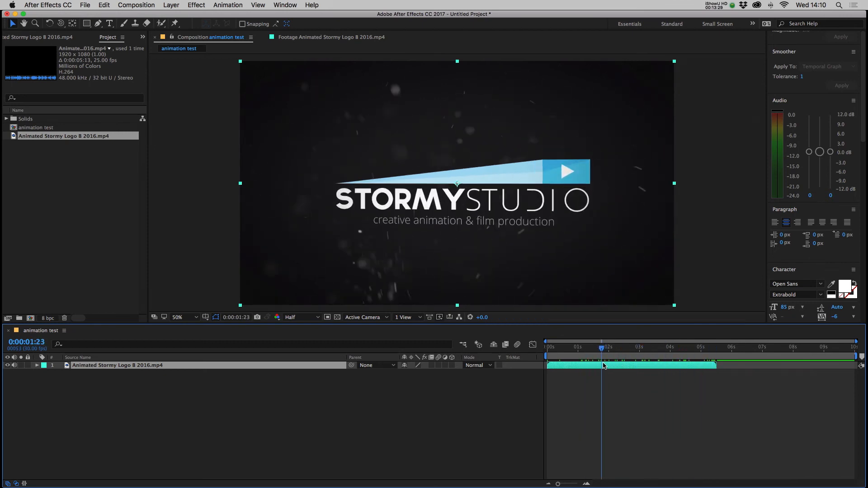
{"action": "right_click", "coordinate": [116, 365]}
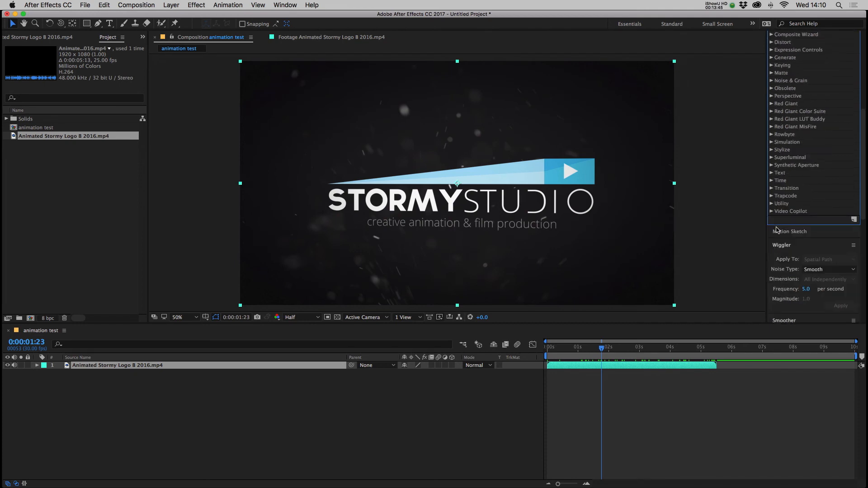
Browse Video Copilot's Element effect, then expand Color Correction to reach CC Toner.
{"action": "left_click", "coordinate": [772, 212]}
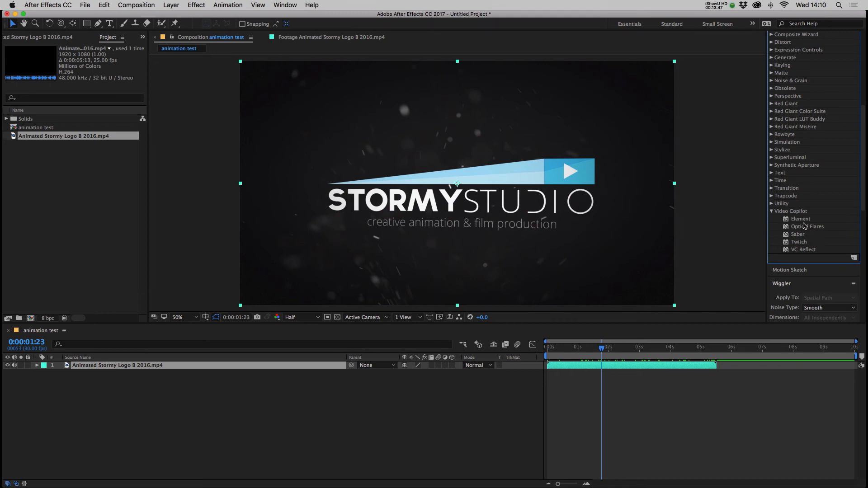
{"action": "left_click", "coordinate": [801, 218]}
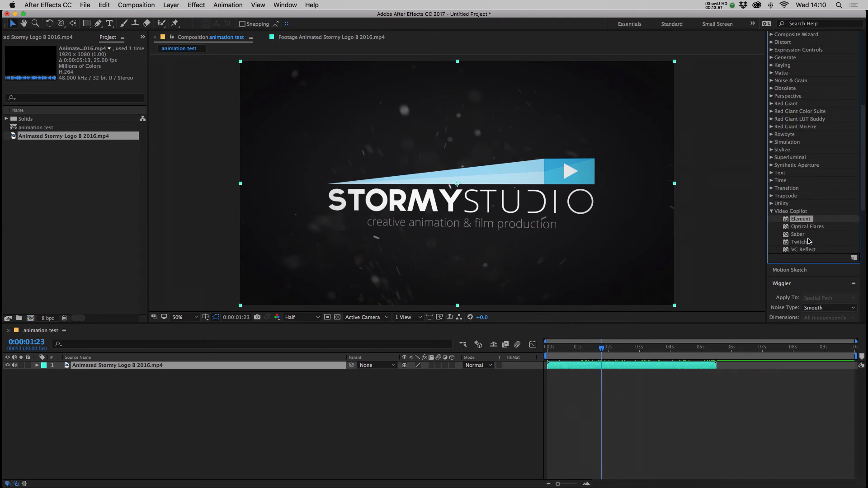
{"action": "mouse_move", "coordinate": [795, 228]}
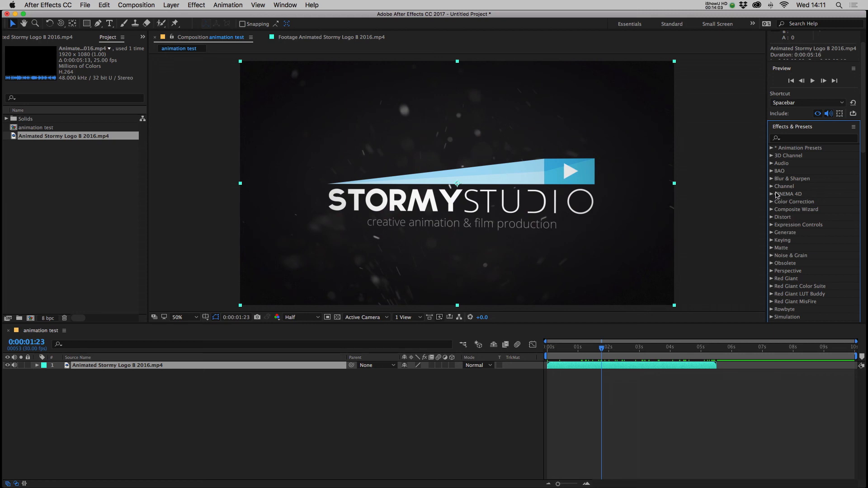
{"action": "mouse_move", "coordinate": [772, 212]}
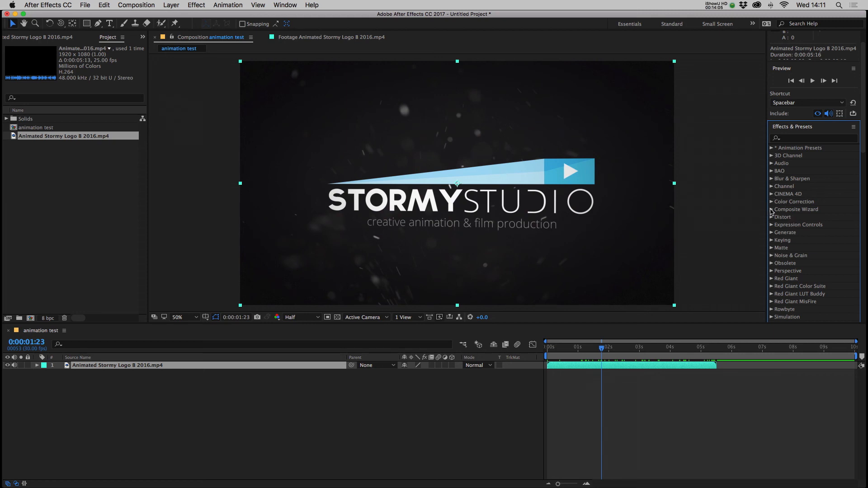
{"action": "left_click", "coordinate": [772, 202]}
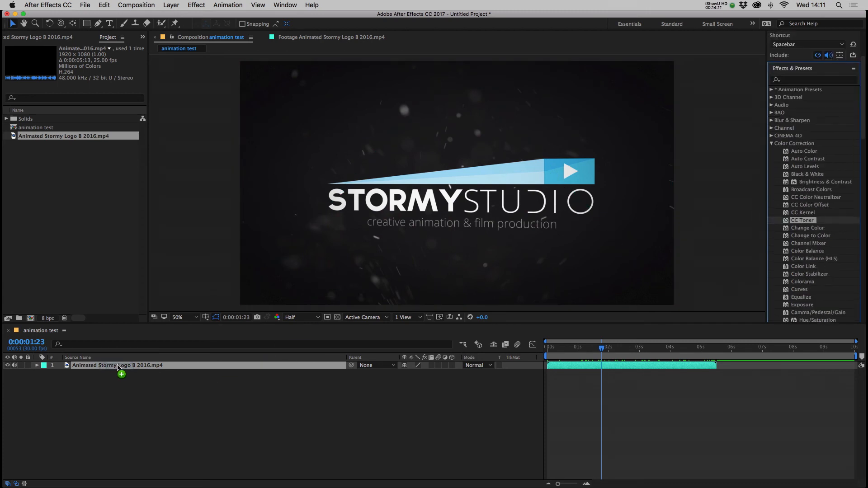
Apply CC Toner to the logo layer with purple Midtones, blended 67% with the original.
{"action": "double_click", "coordinate": [803, 219]}
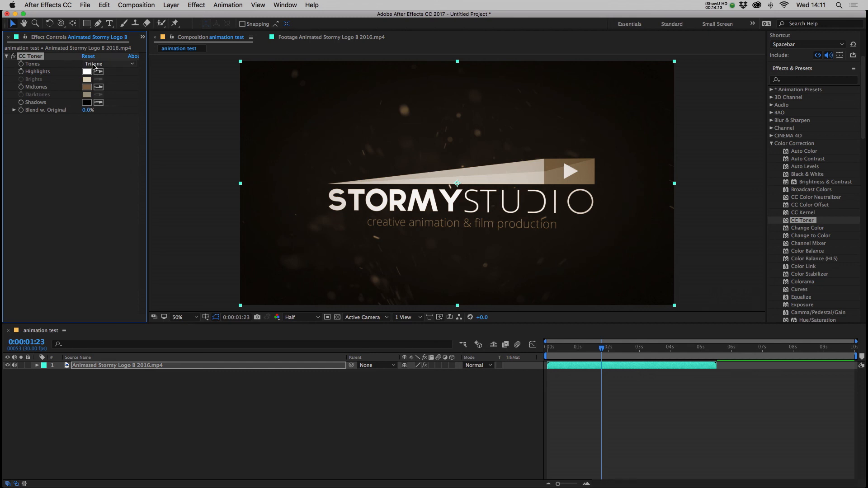
{"action": "mouse_move", "coordinate": [102, 120]}
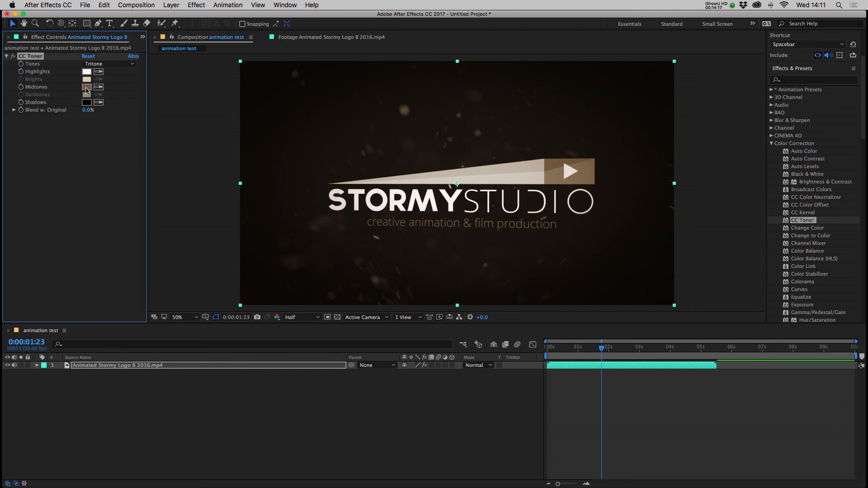
{"action": "left_click", "coordinate": [87, 87]}
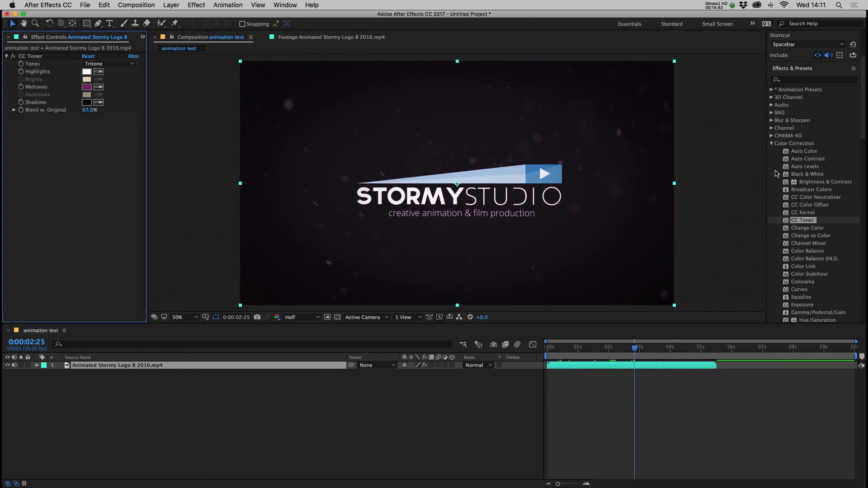
Add Auto Contrast at 6.30% Black Clip and a 9.9 Gaussian Blur, then scrub to preview.
{"action": "double_click", "coordinate": [808, 158]}
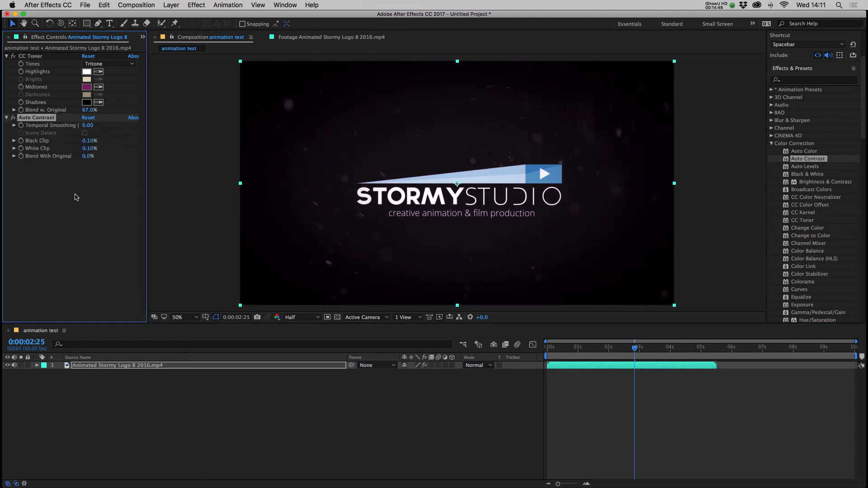
{"action": "left_click_drag", "start_coordinate": [89, 140], "coordinate": [90, 140]}
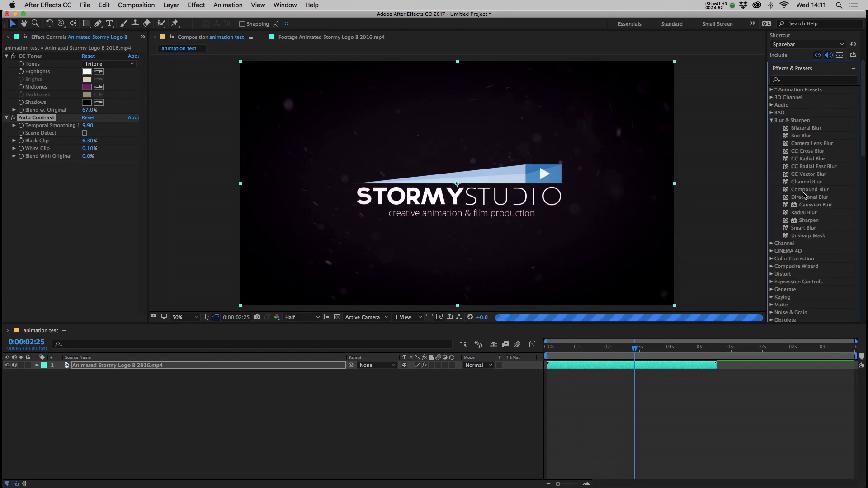
{"action": "double_click", "coordinate": [816, 204]}
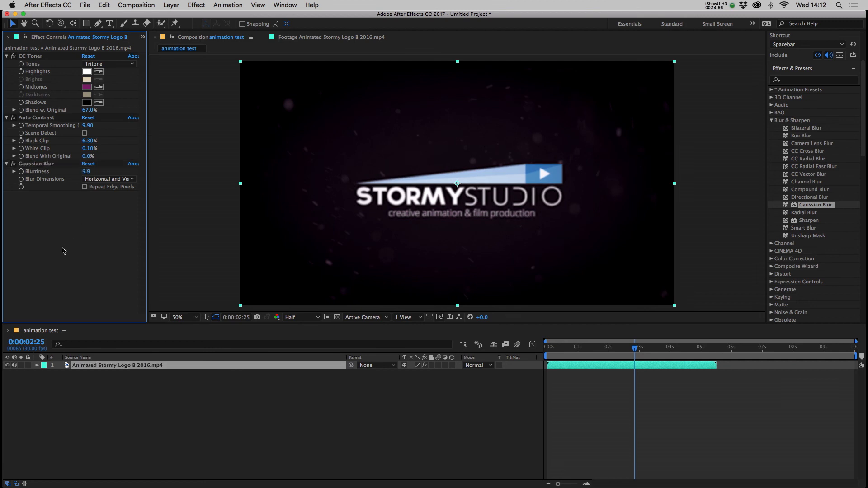
{"action": "left_click", "coordinate": [592, 348]}
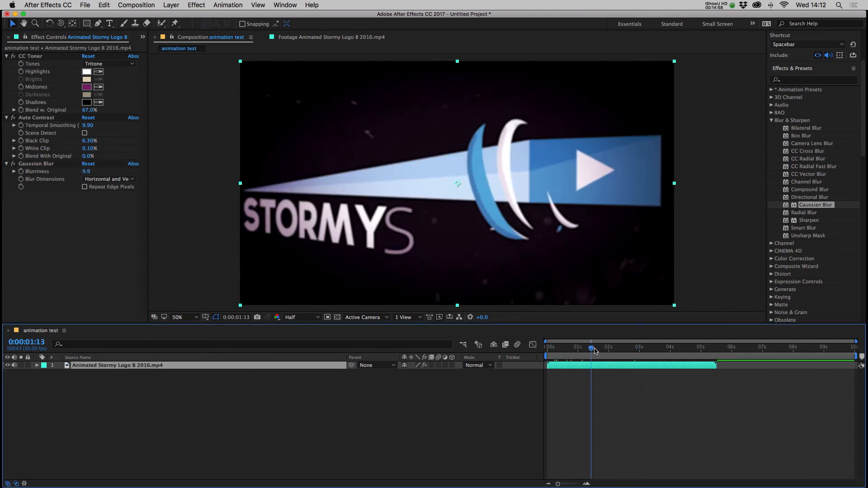
{"action": "left_click_drag", "start_coordinate": [591, 347], "coordinate": [564, 347]}
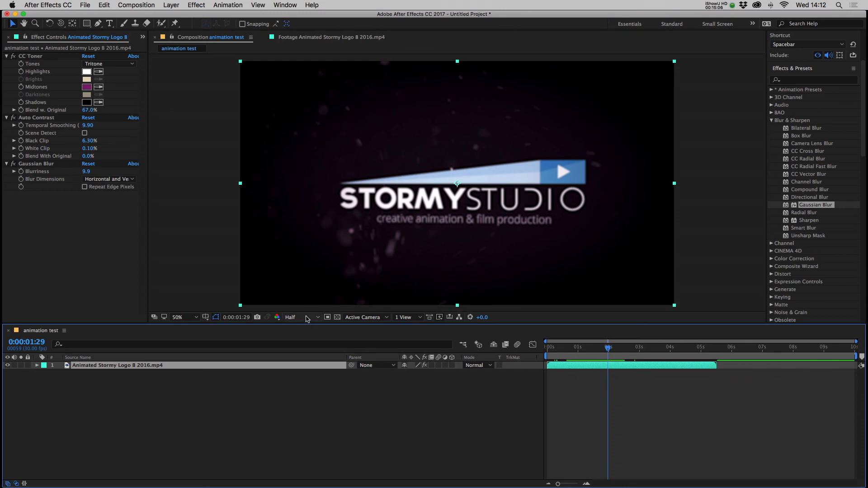
Preview the tinted, blurred logo animation at Quarter resolution by scrubbing the timeline.
{"action": "left_click", "coordinate": [302, 317]}
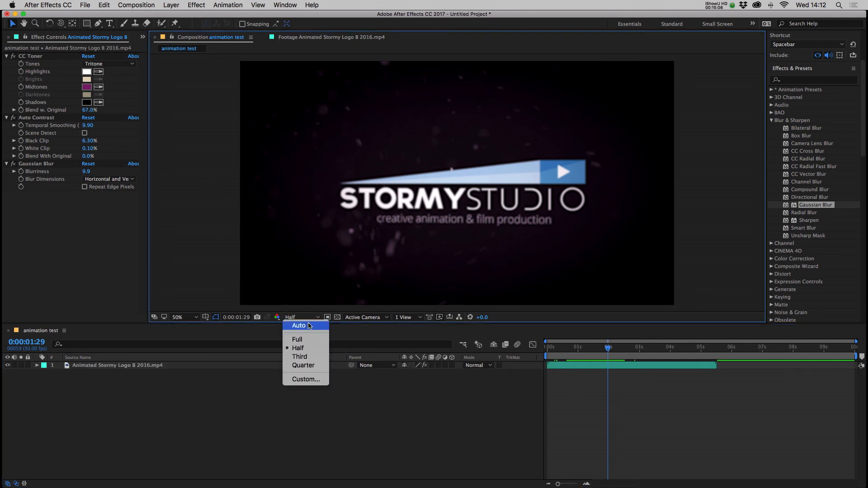
{"action": "left_click", "coordinate": [304, 365]}
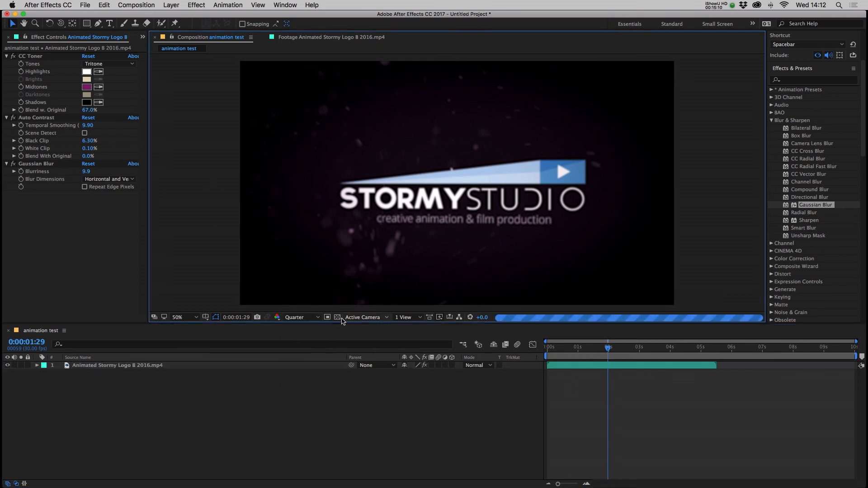
{"action": "left_click_drag", "start_coordinate": [607, 349], "coordinate": [569, 349]}
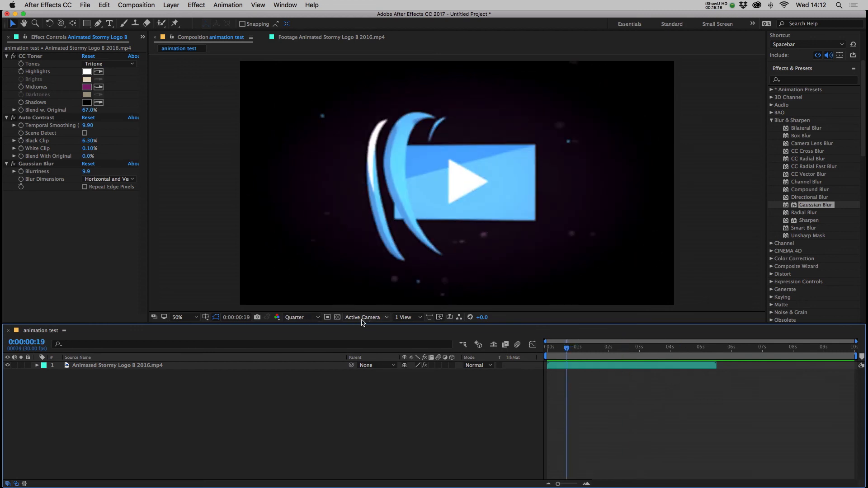
Start a fresh untitled project from the File menu, closing the composition.
{"action": "left_click", "coordinate": [135, 5]}
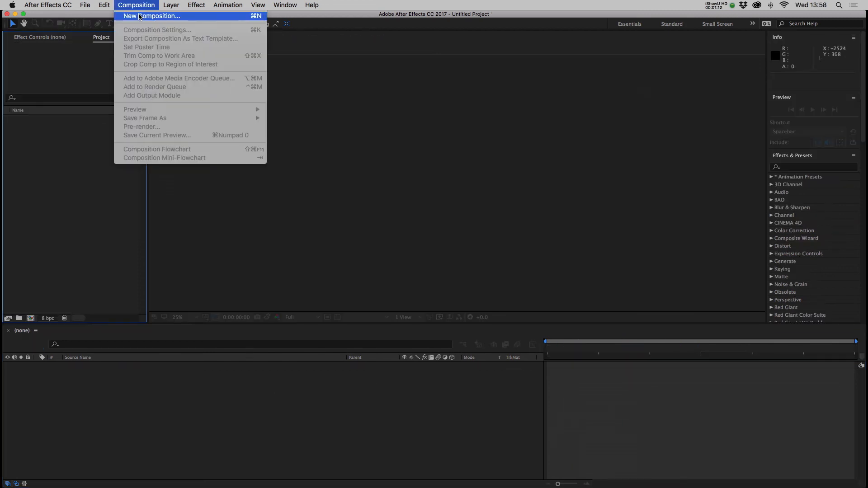
{"action": "left_click", "coordinate": [153, 16]}
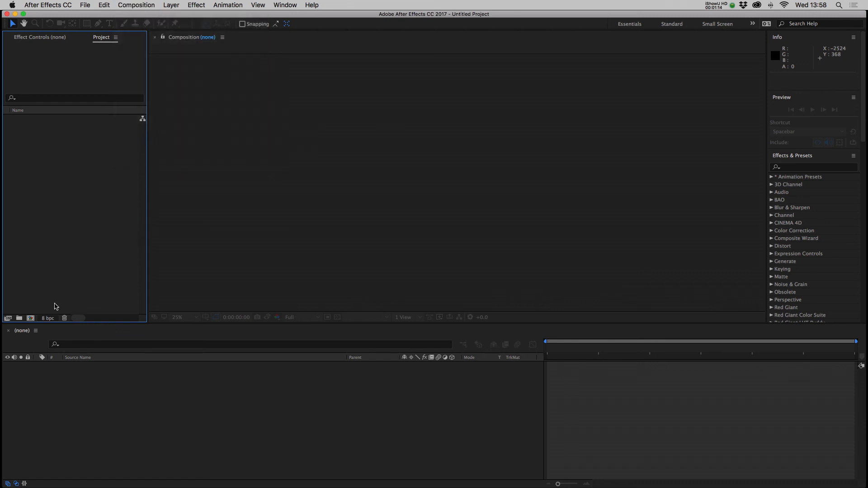